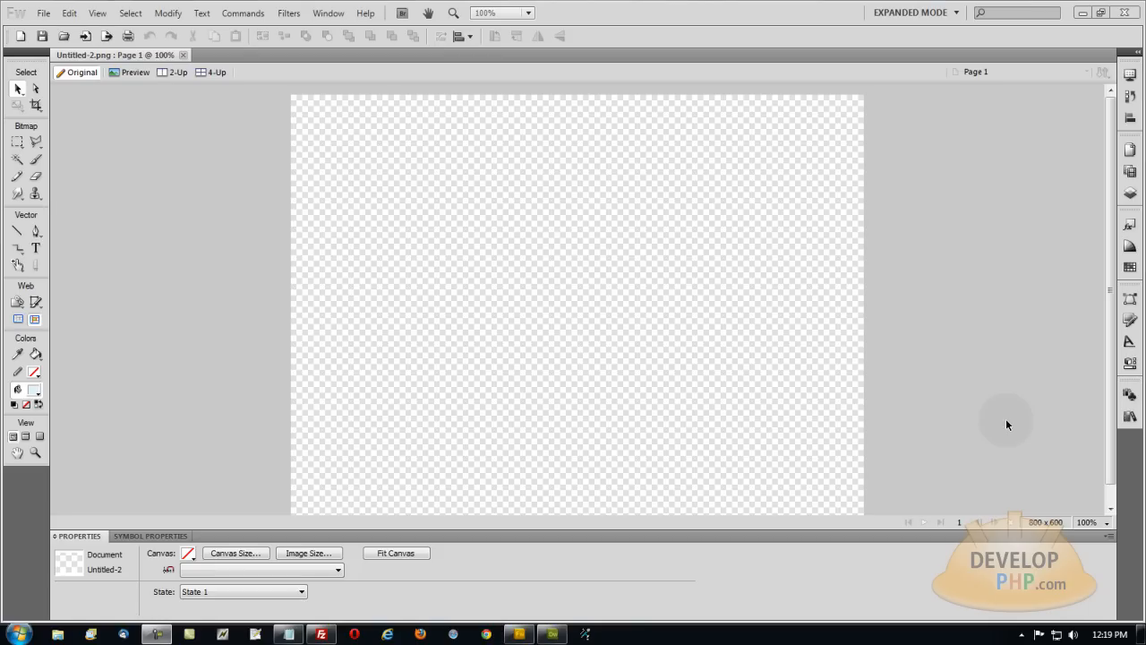
mouse_move(1016, 426)
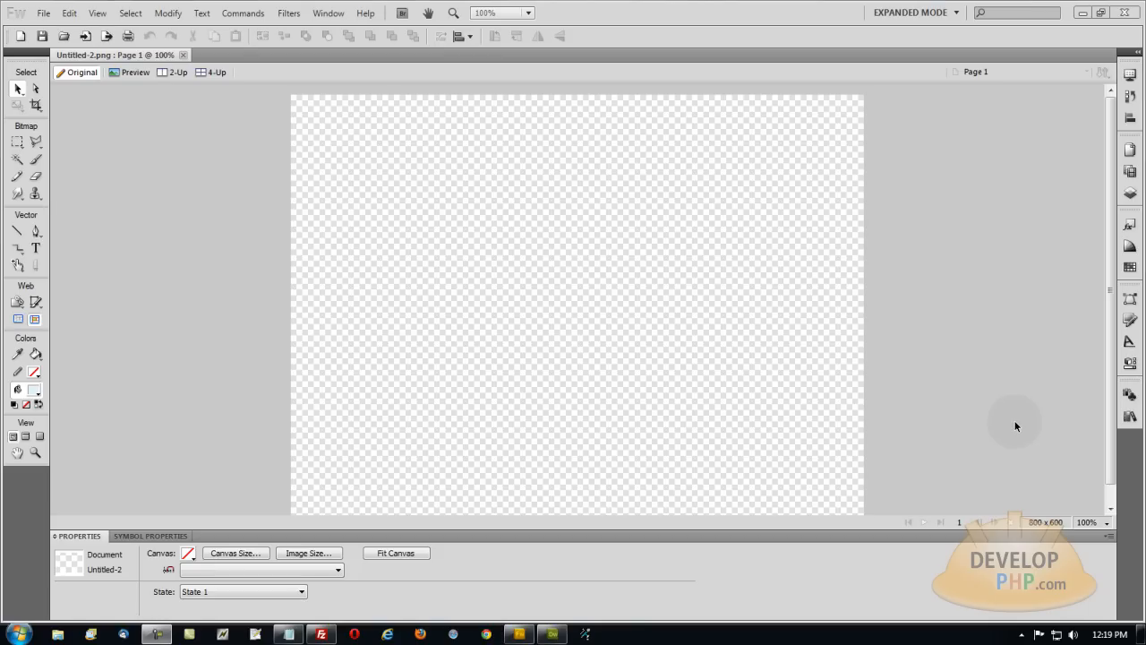
mouse_move(1043, 412)
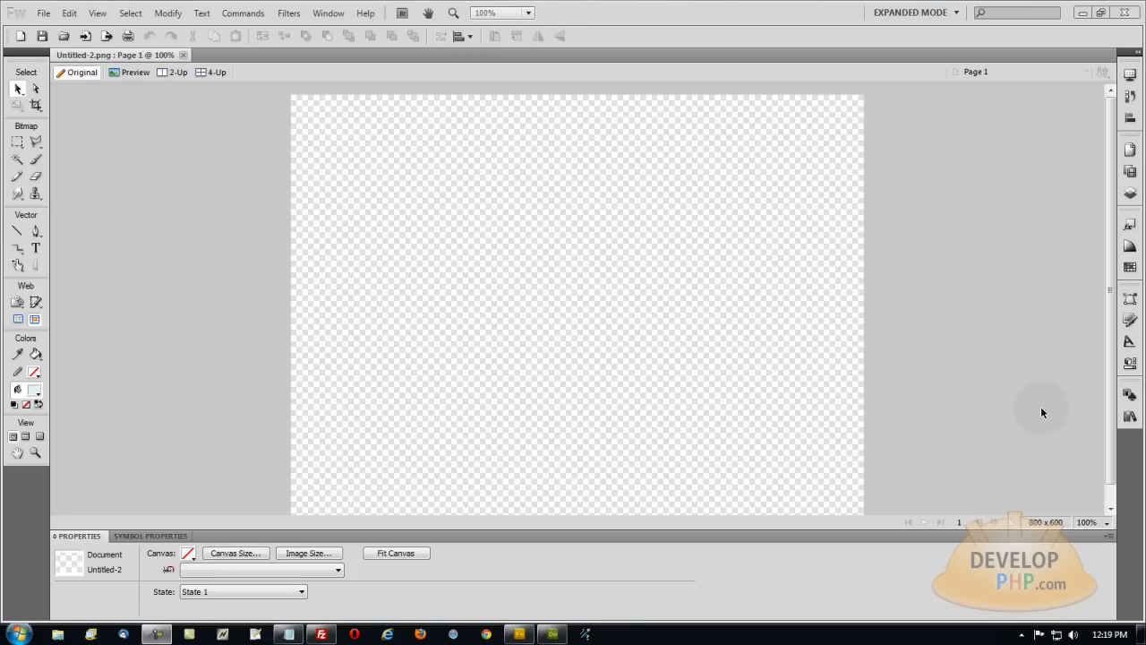
mouse_move(976, 364)
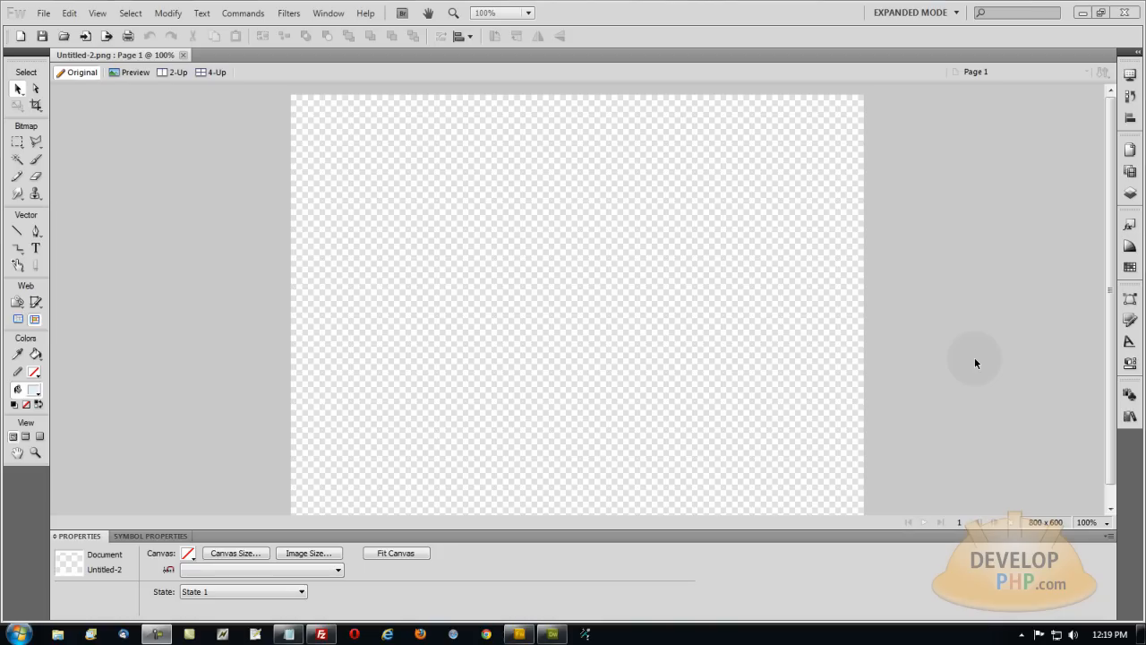
mouse_move(1014, 374)
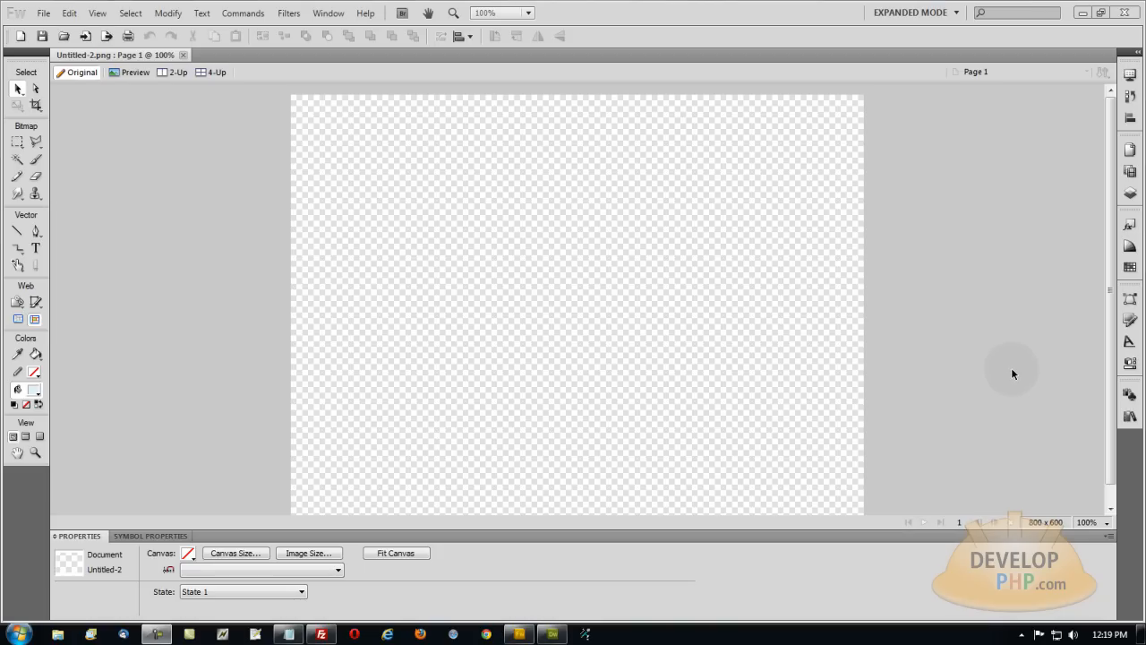
mouse_move(1046, 376)
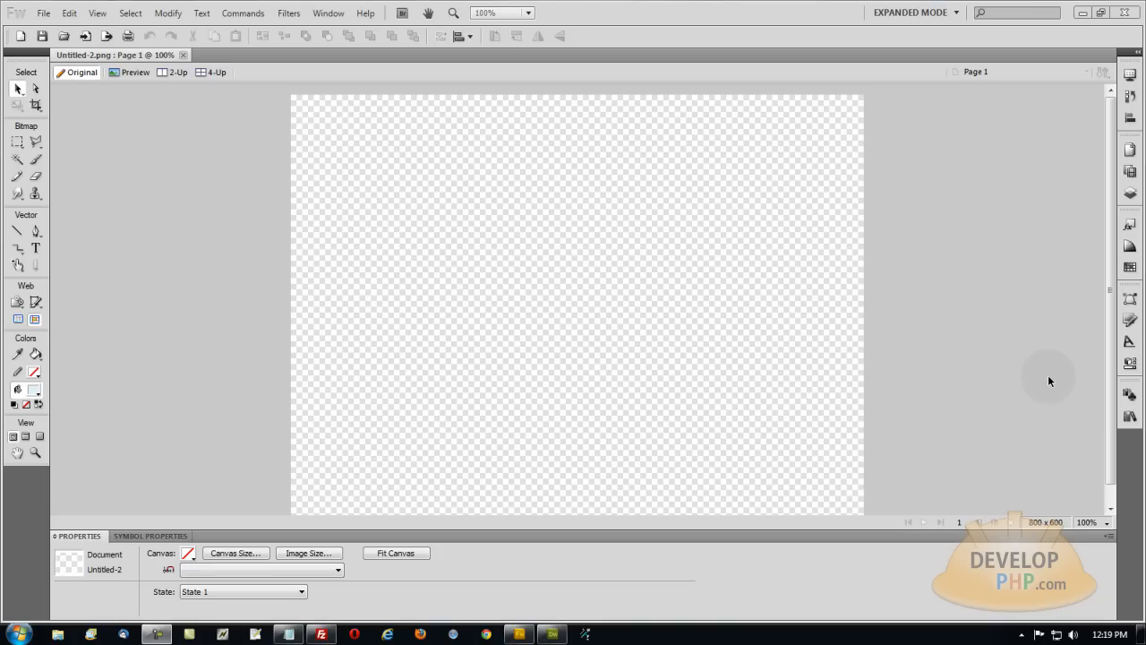
mouse_move(1061, 376)
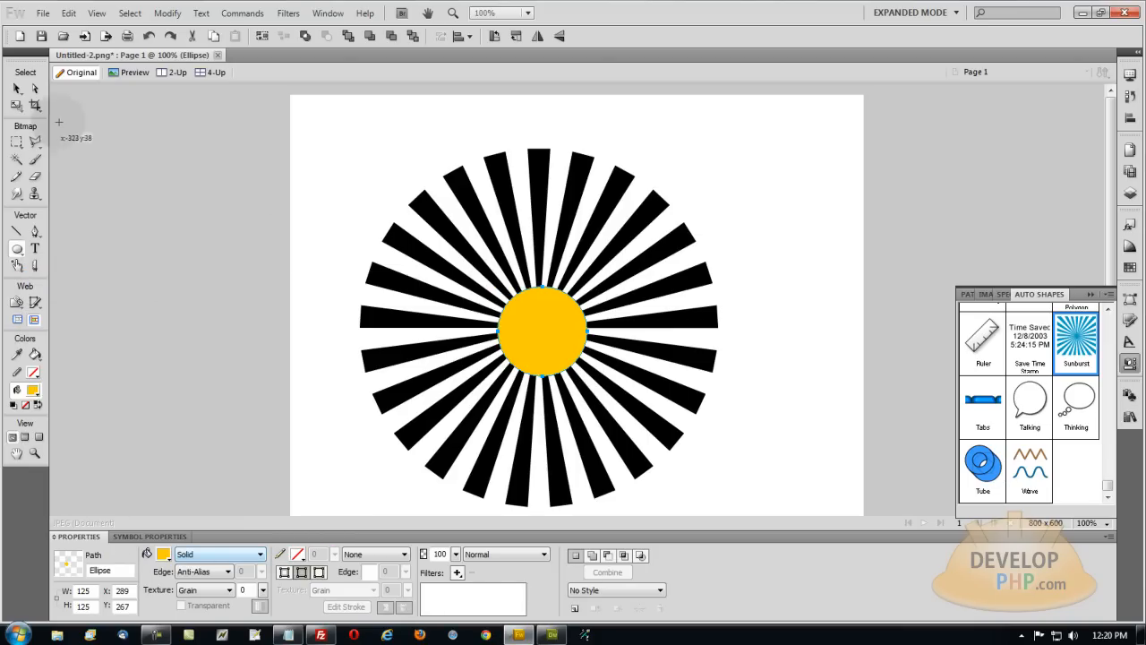
Step: Select the sunburst on the canvas and set its ray fill colour to yellow
left_click(541, 329)
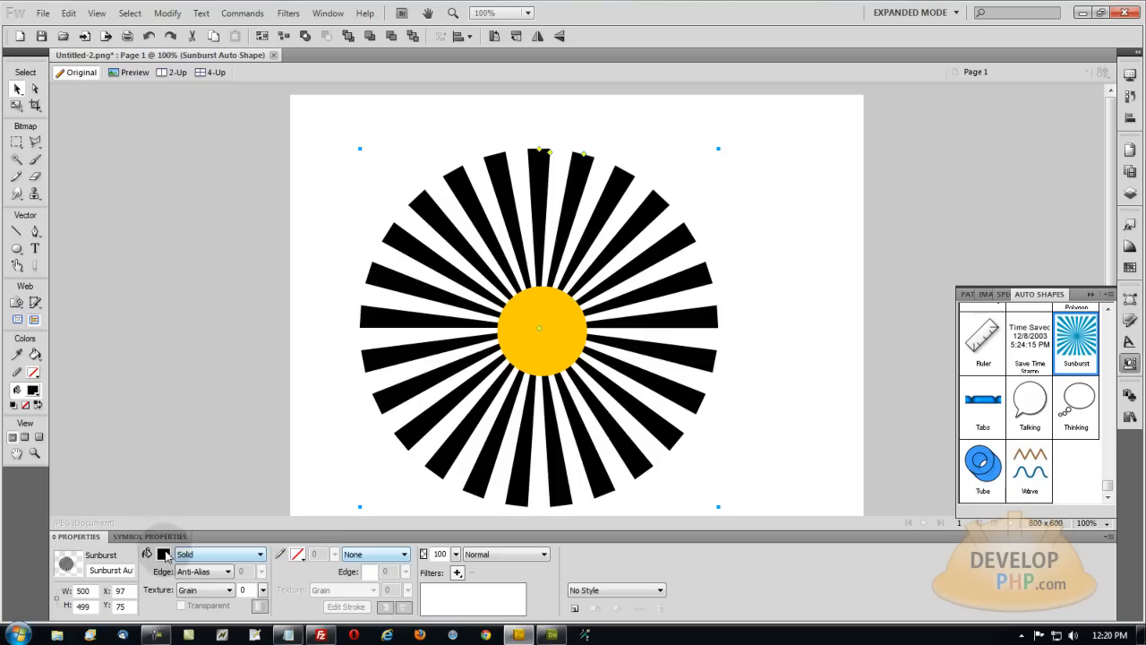
left_click(163, 554)
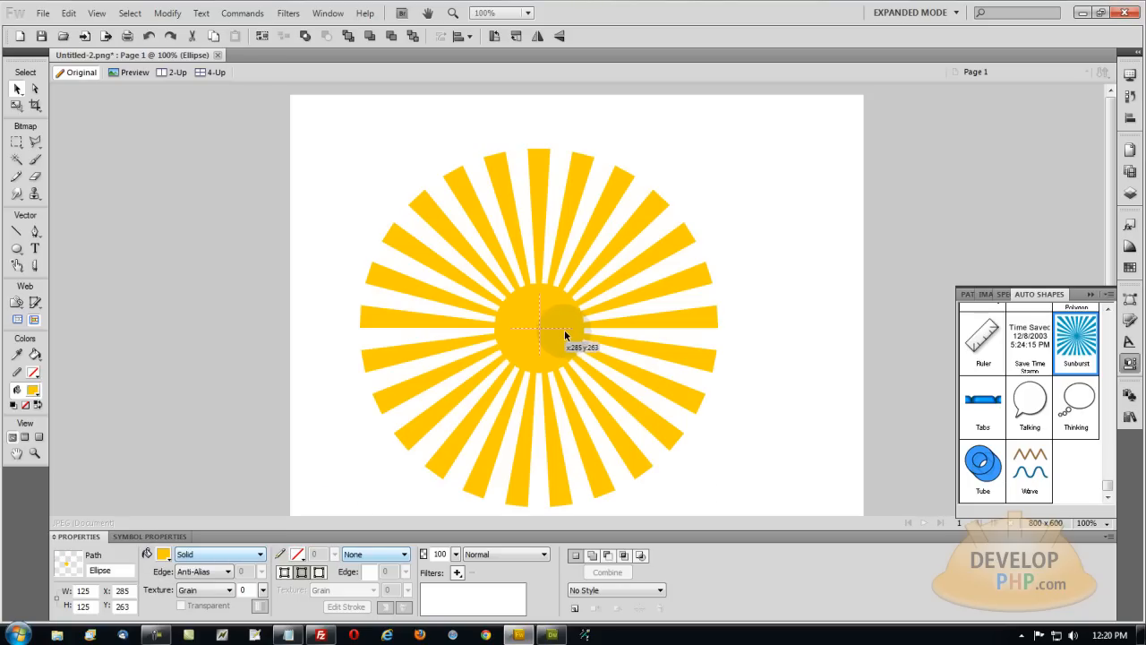
Step: Switch the sunburst fill to a radial gradient and adjust its control points for fewer, softer rays
left_click(219, 553)
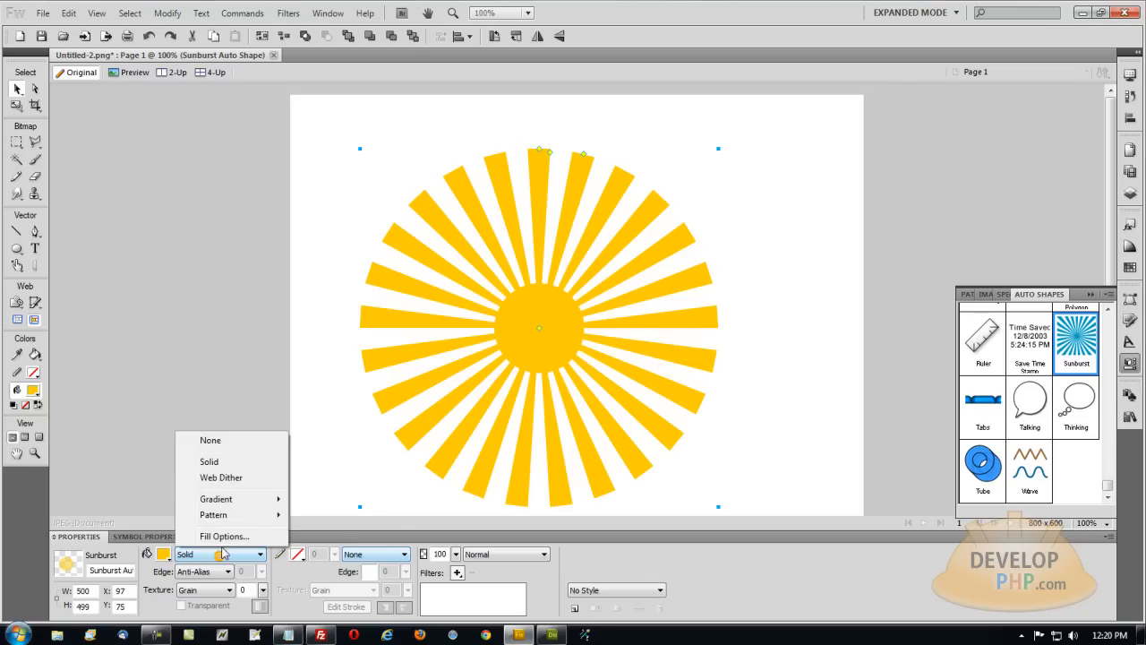
left_click(215, 498)
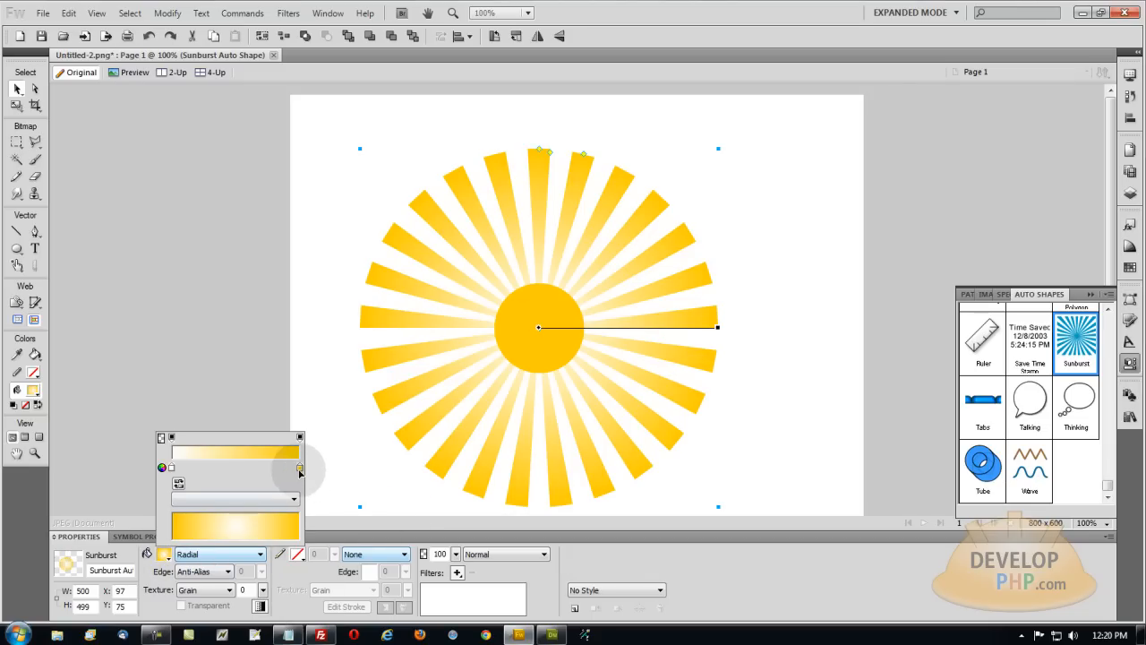
left_click_drag(301, 468, 236, 467)
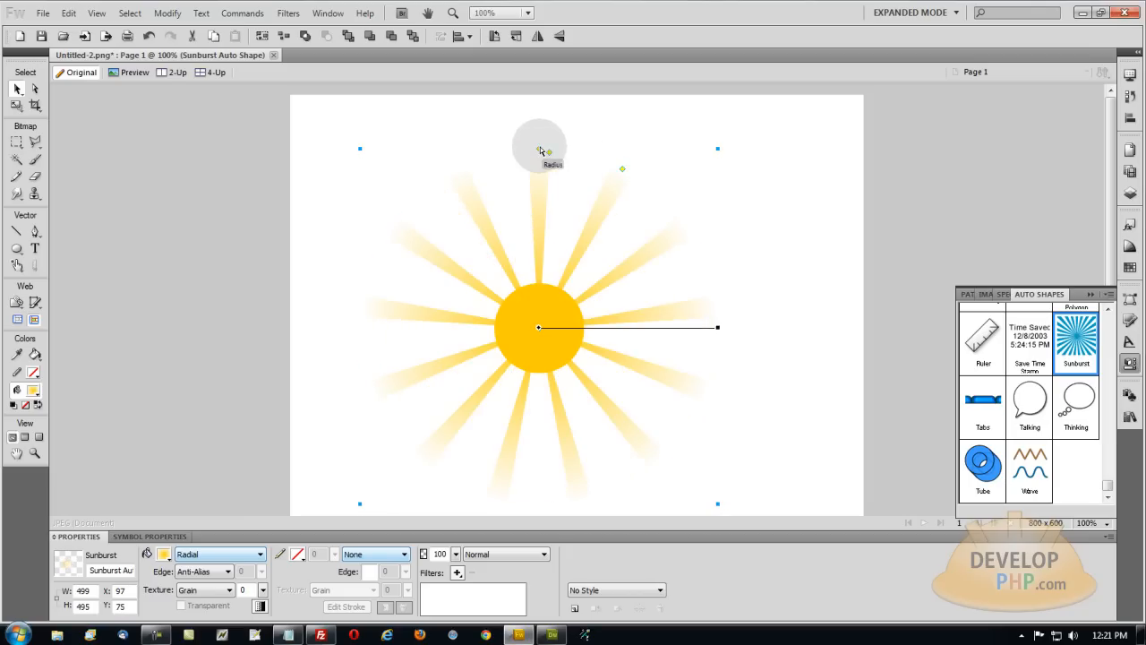
left_click_drag(539, 150, 591, 151)
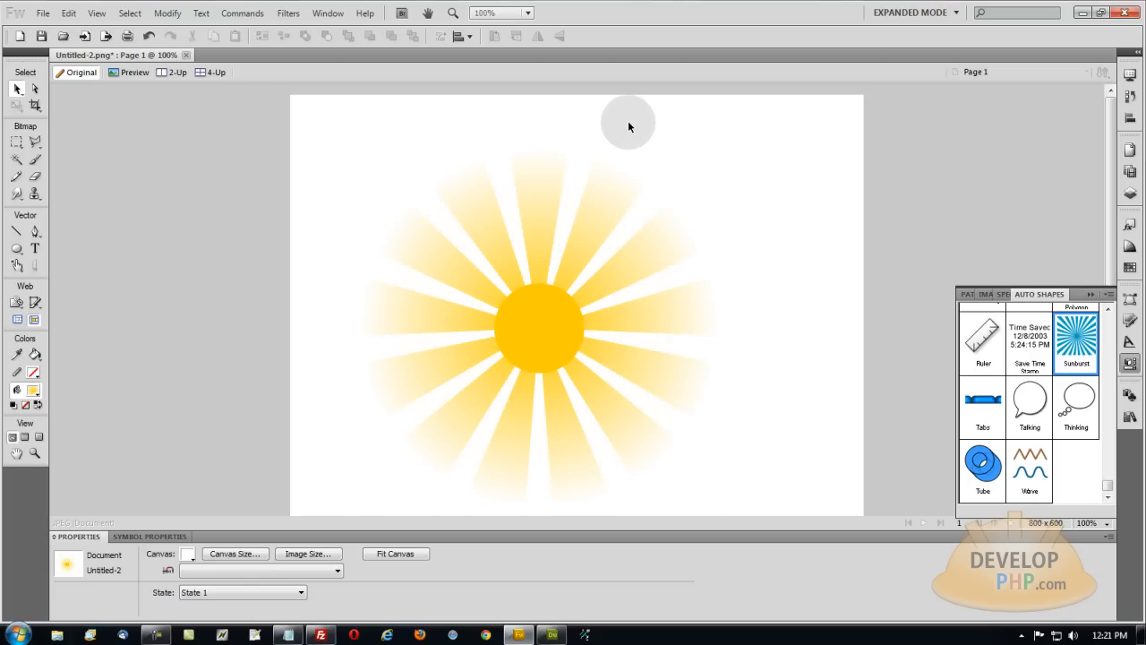
mouse_move(695, 143)
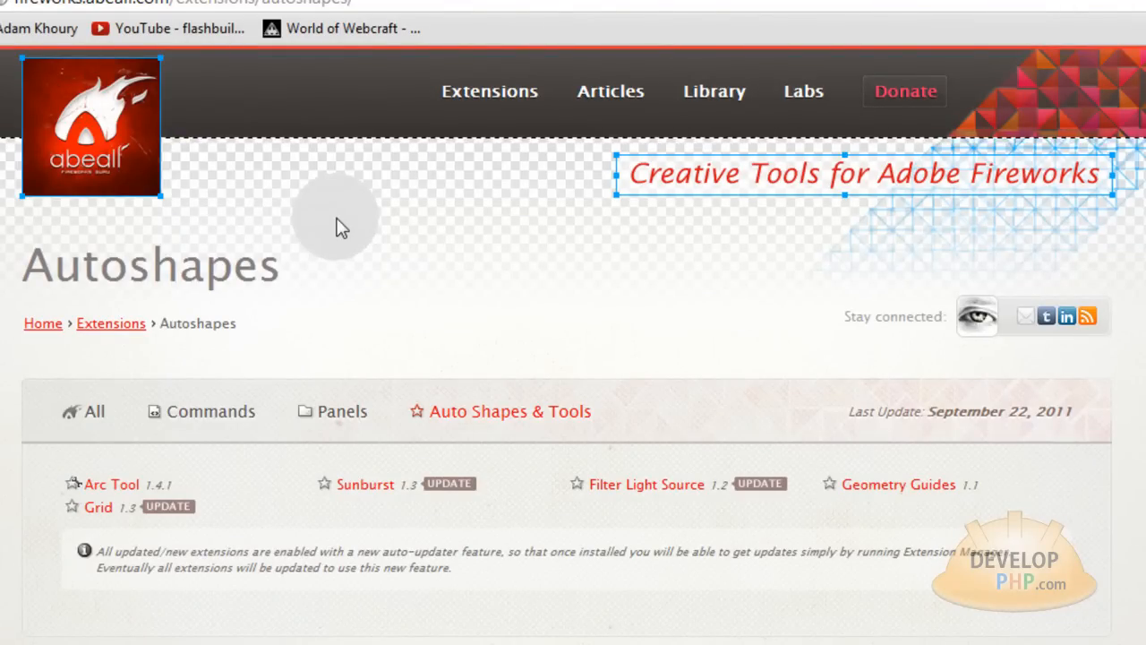
mouse_move(339, 233)
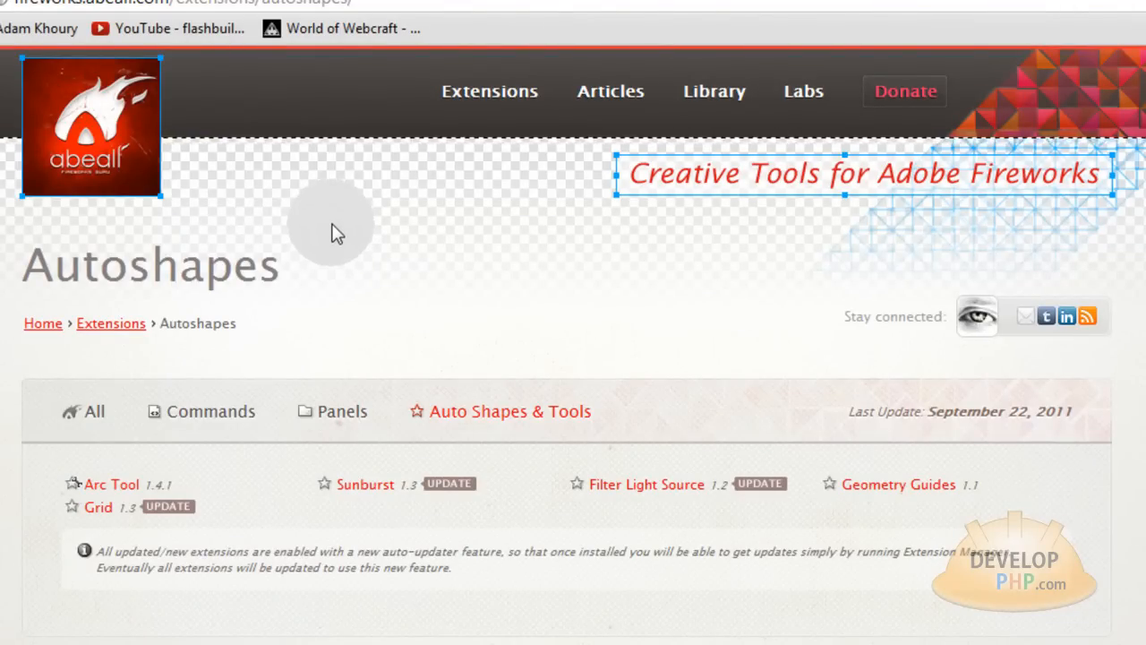
mouse_move(211, 168)
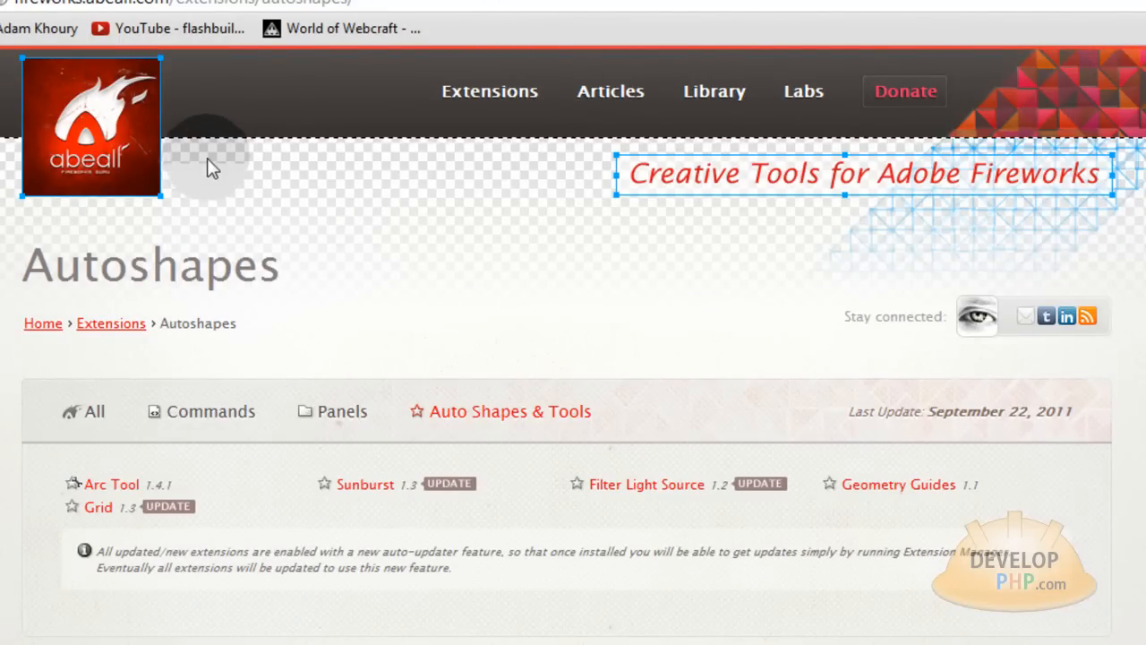
mouse_move(538, 247)
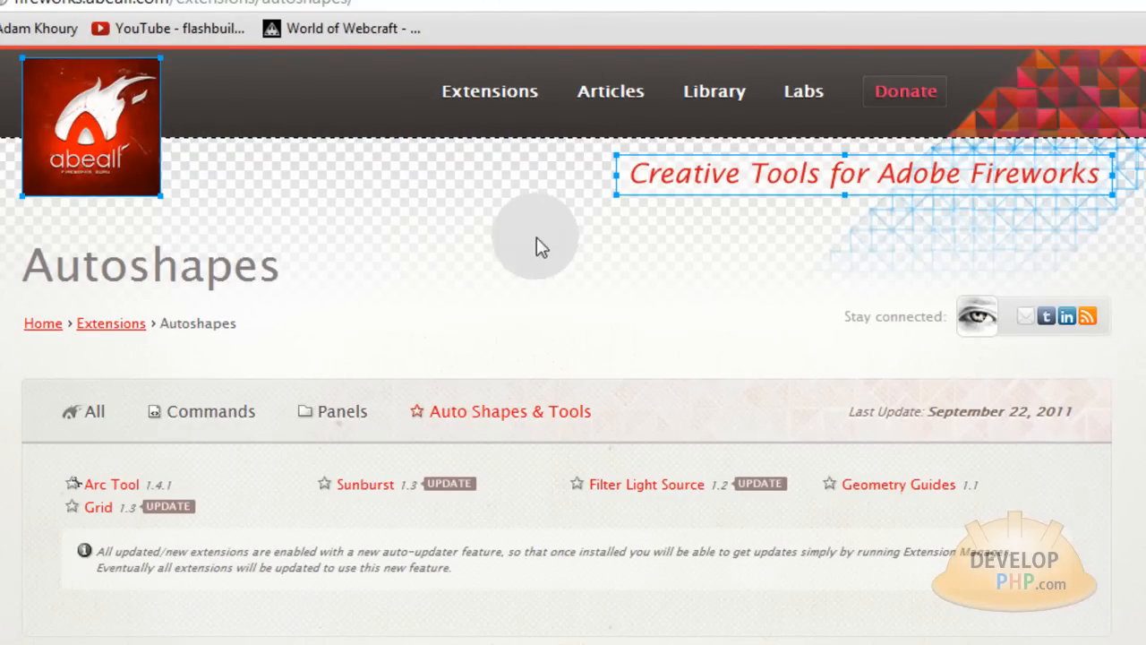
mouse_move(720, 230)
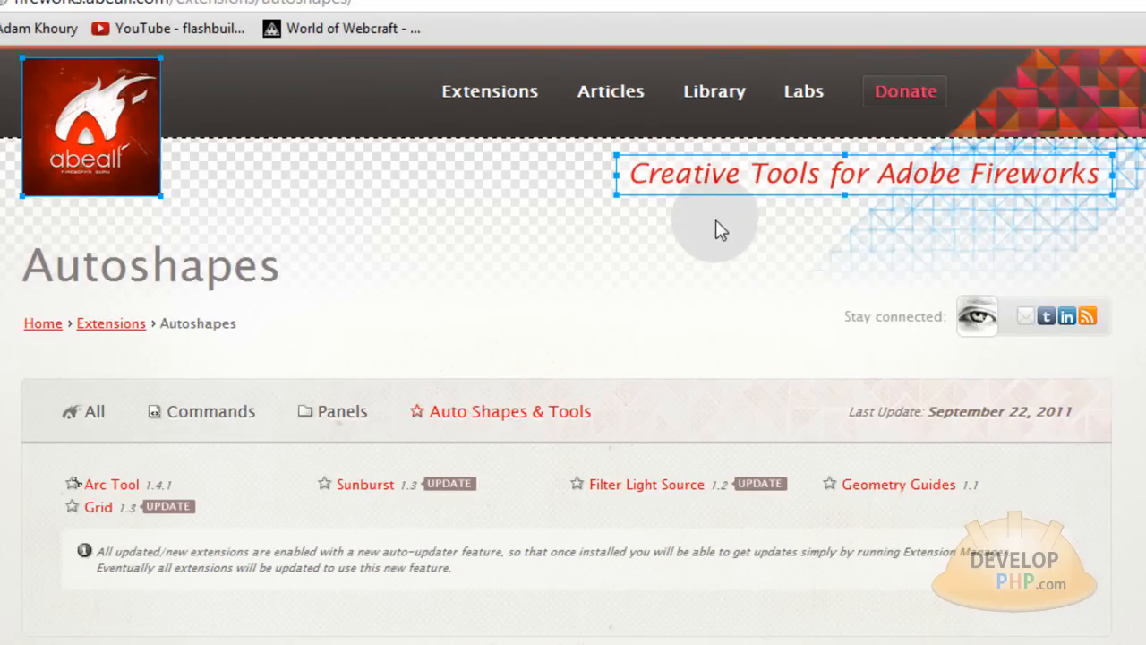
mouse_move(899, 179)
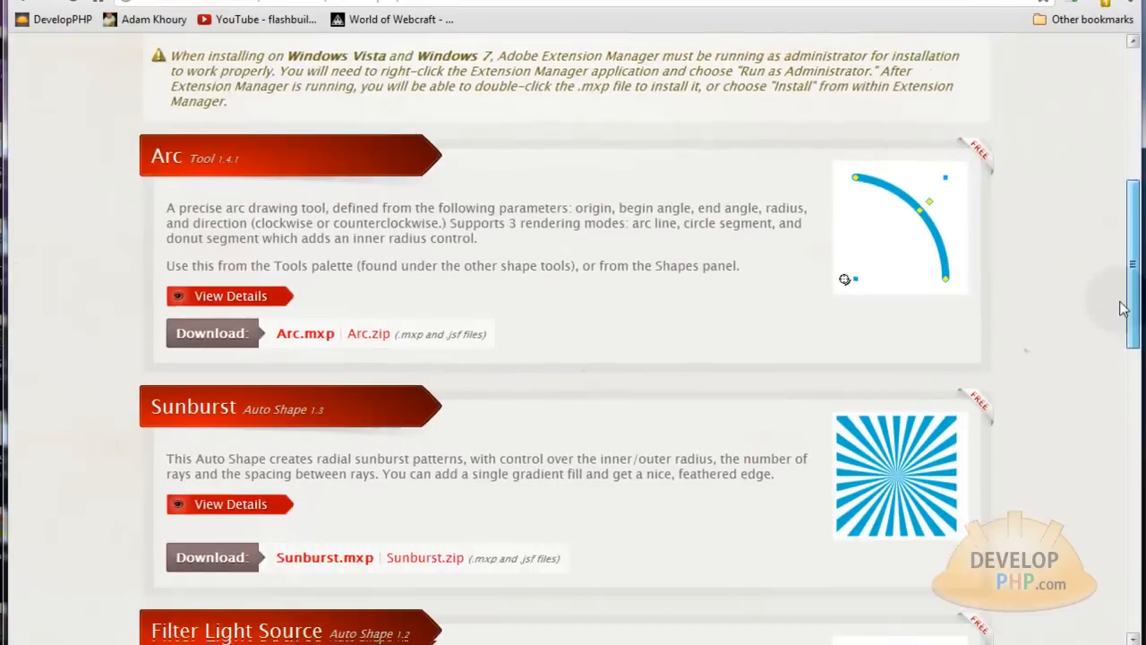
Step: Download Sunburst.zip from abeall.com and reveal it in the Downloads folder
scroll("down", 3)
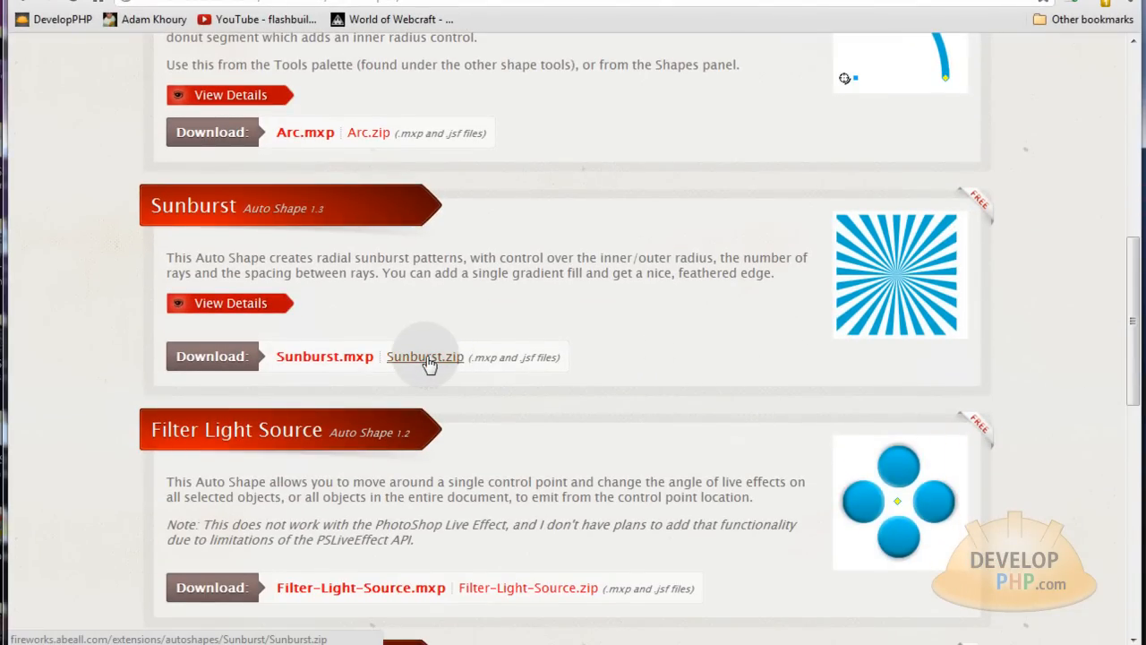
left_click(424, 356)
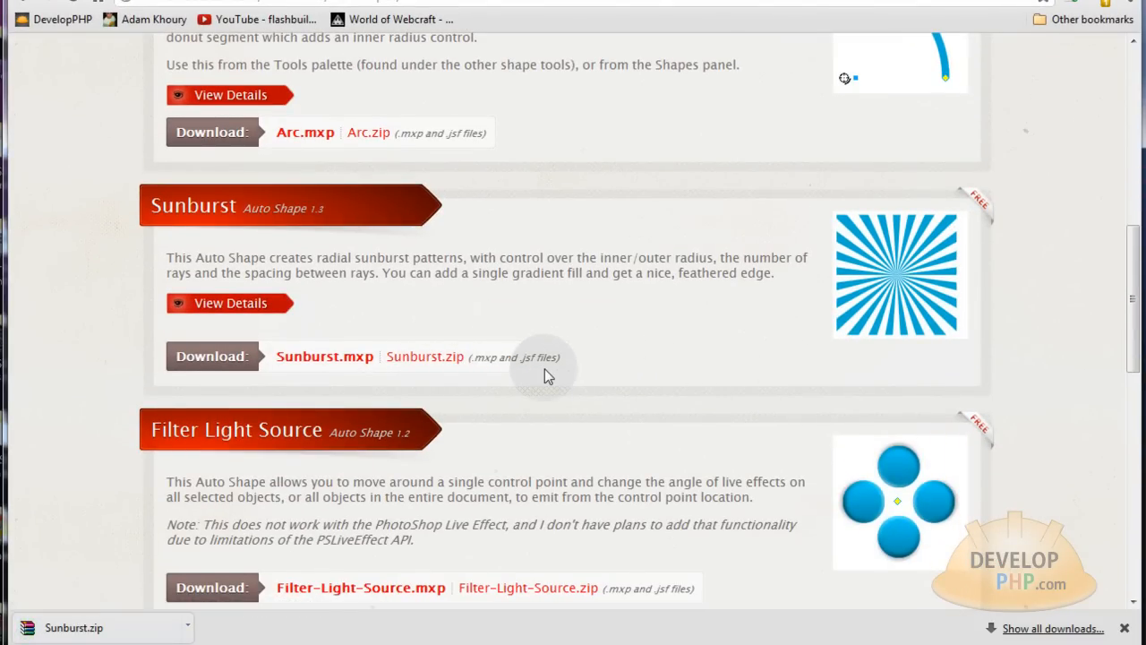
mouse_move(305, 612)
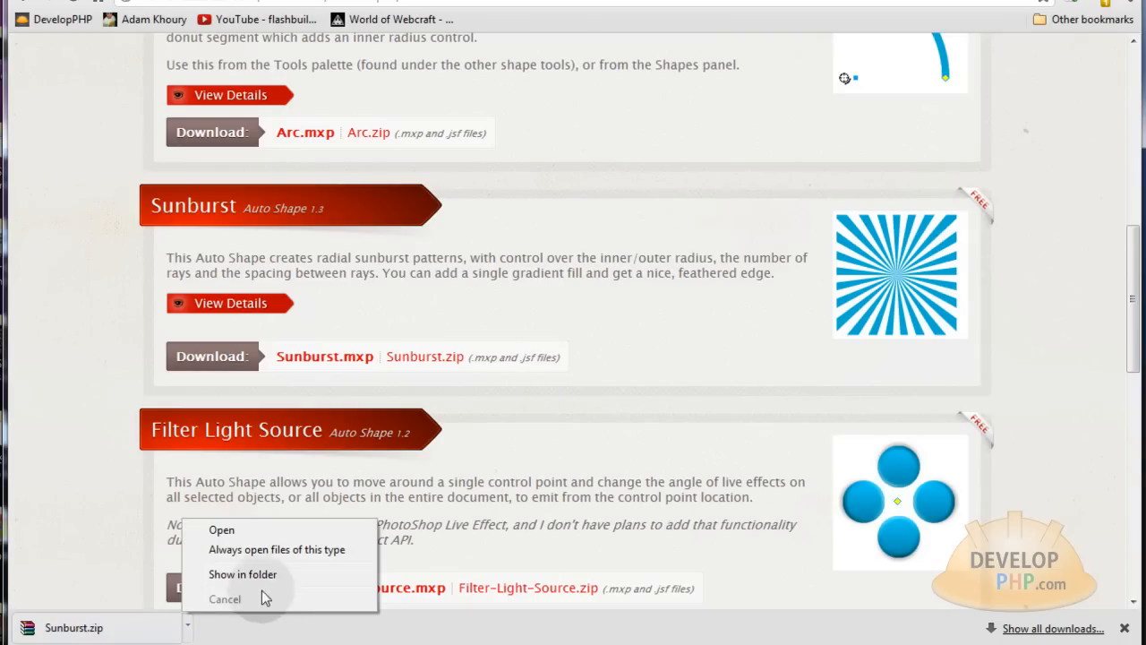
left_click(244, 573)
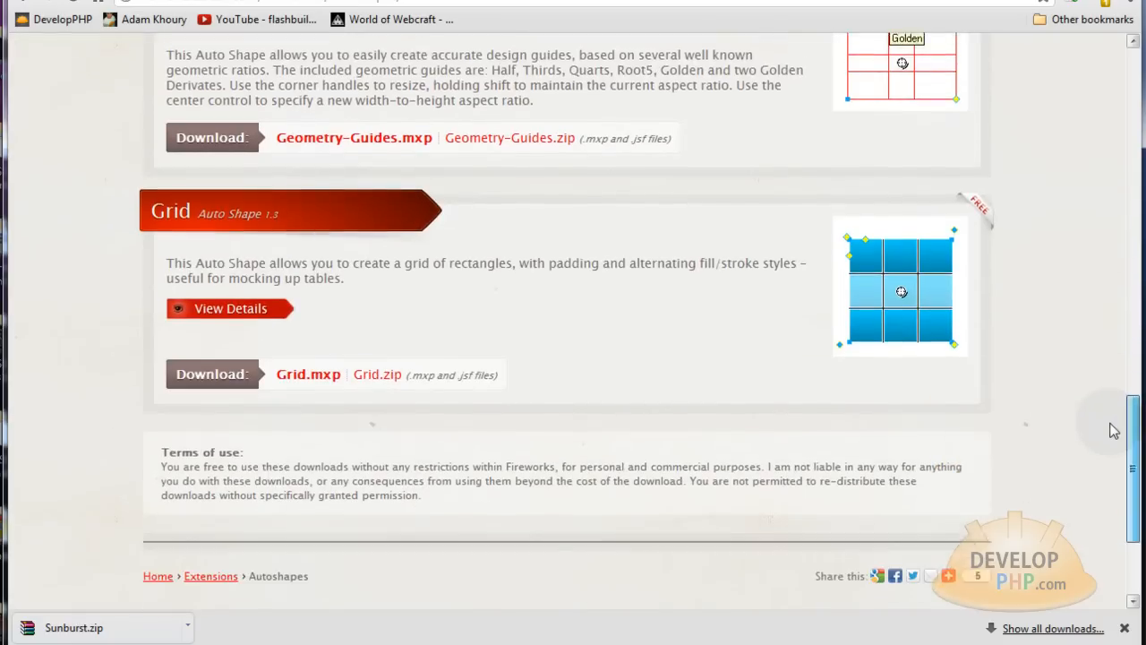
scroll("up", 3)
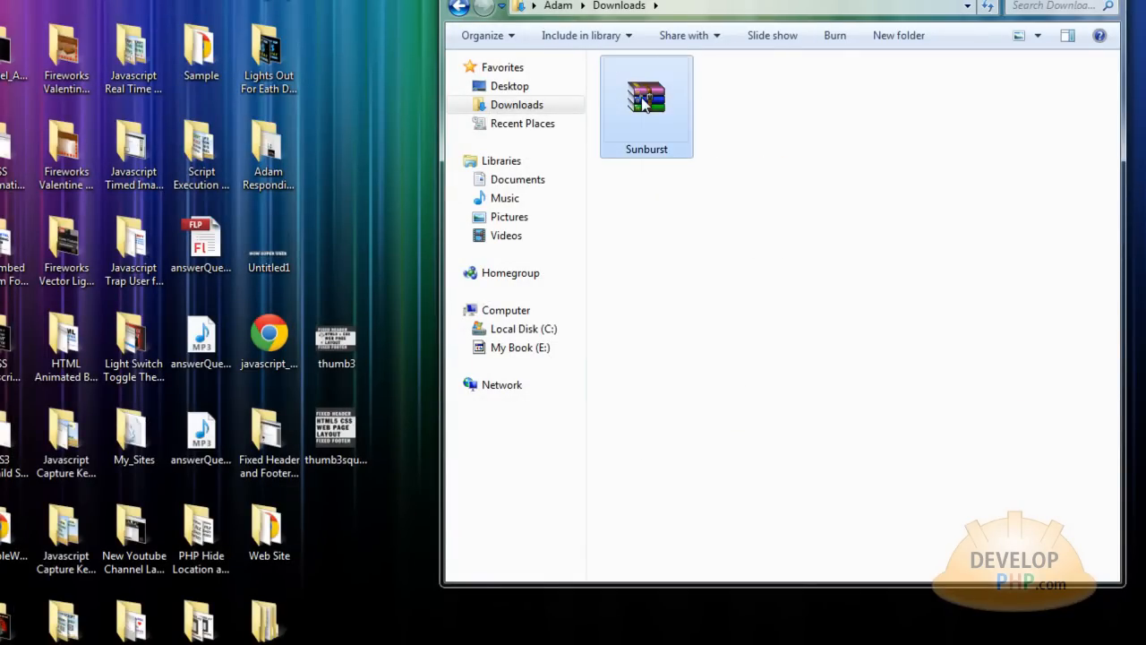
Step: Extract the Sunburst archive in place into Downloads and clear the selection
right_click(645, 97)
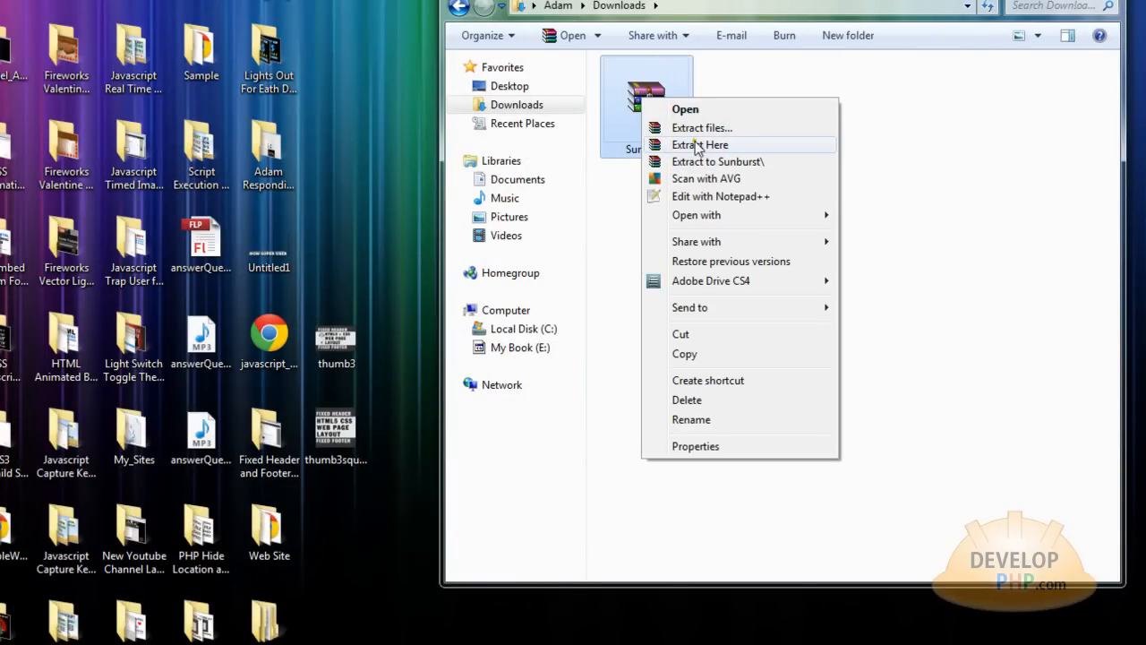
left_click(698, 144)
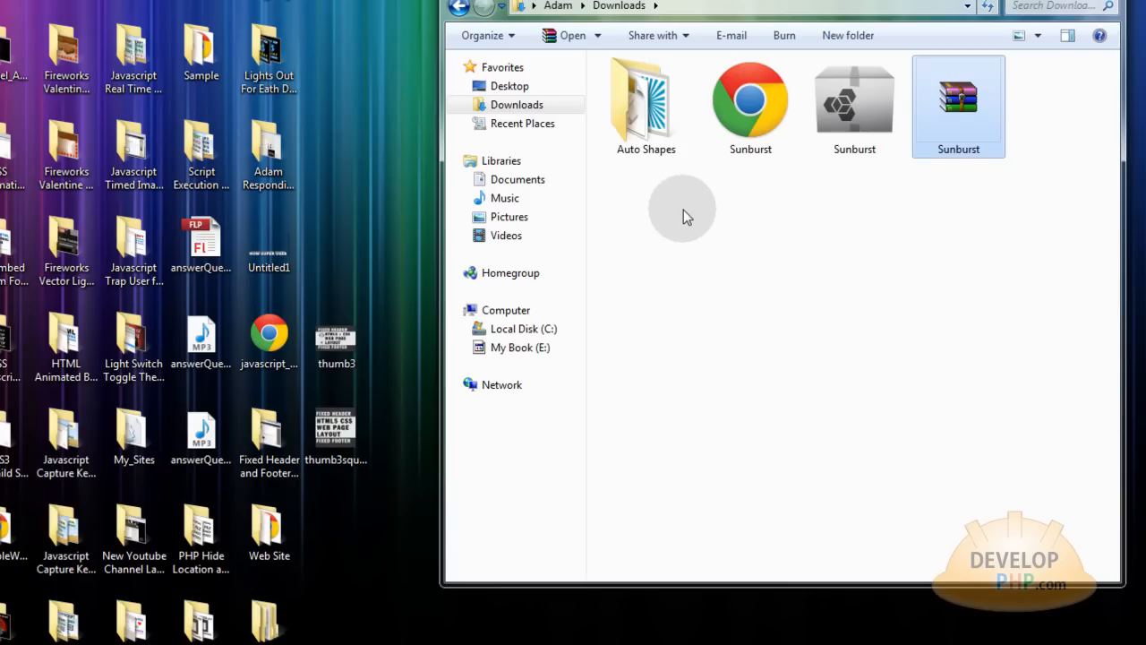
mouse_move(763, 236)
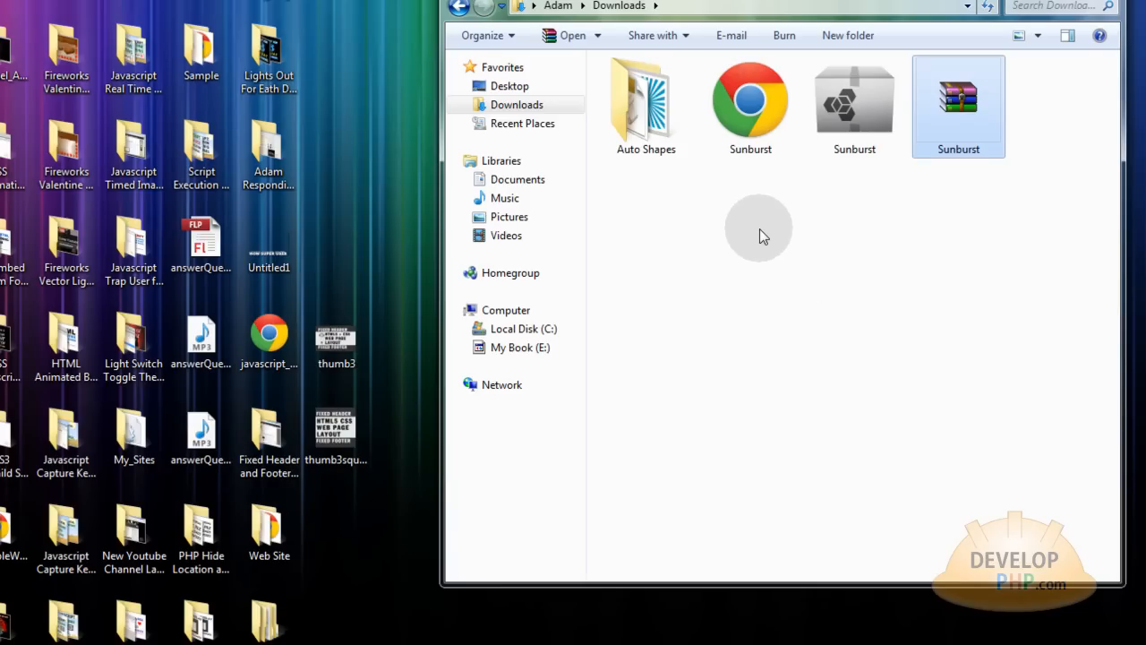
mouse_move(690, 276)
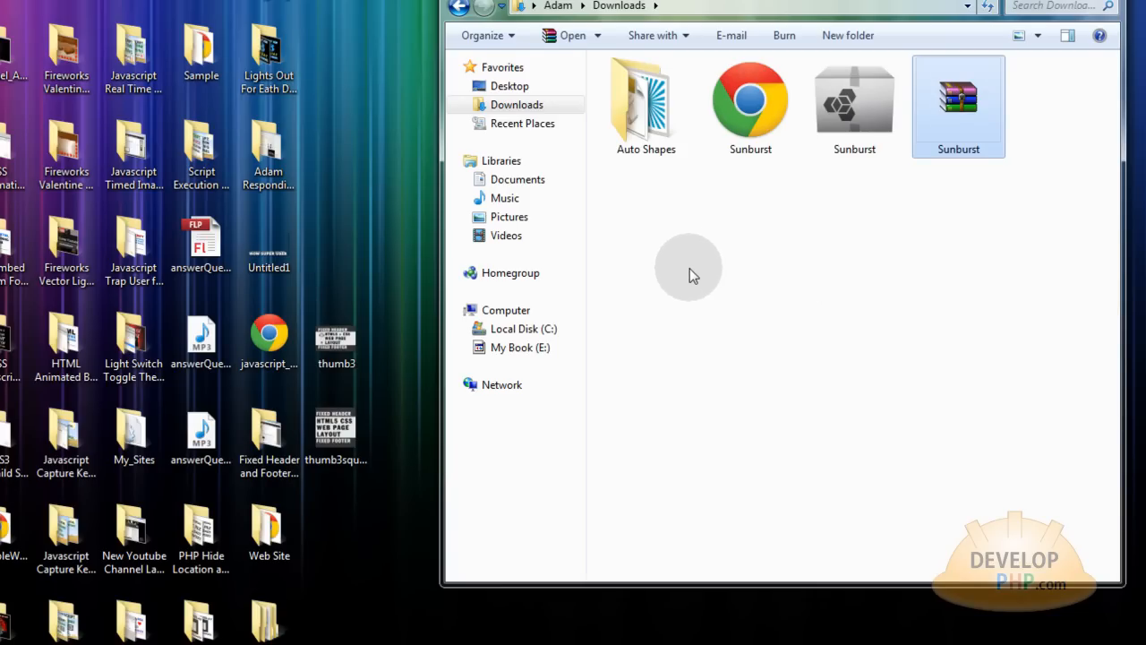
left_click(709, 258)
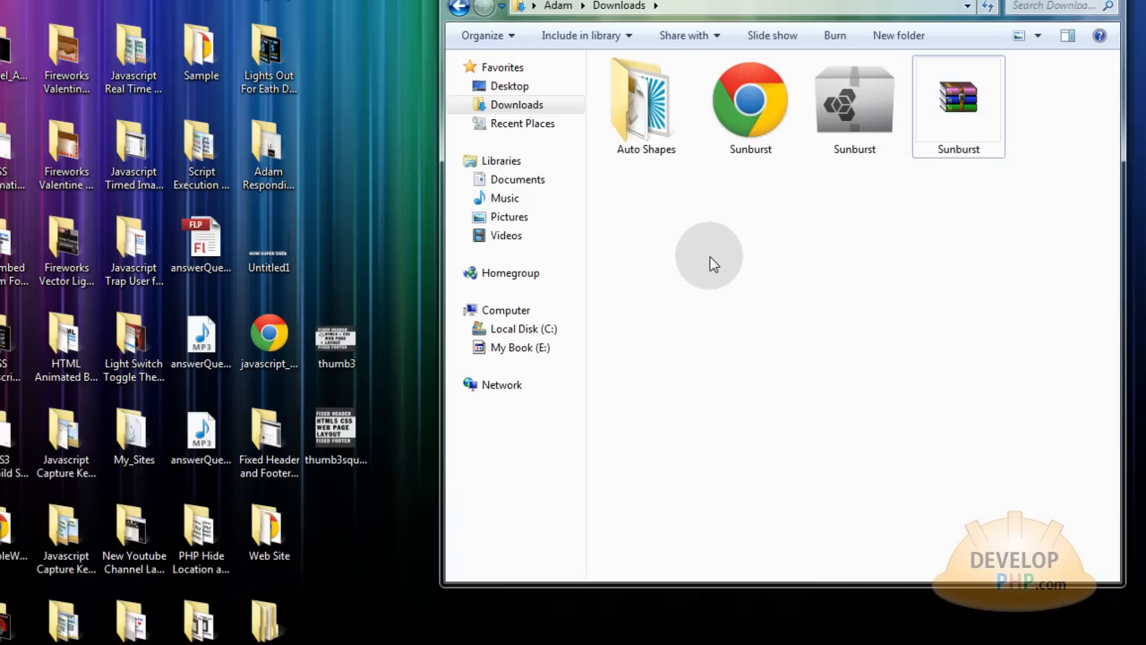
mouse_move(708, 251)
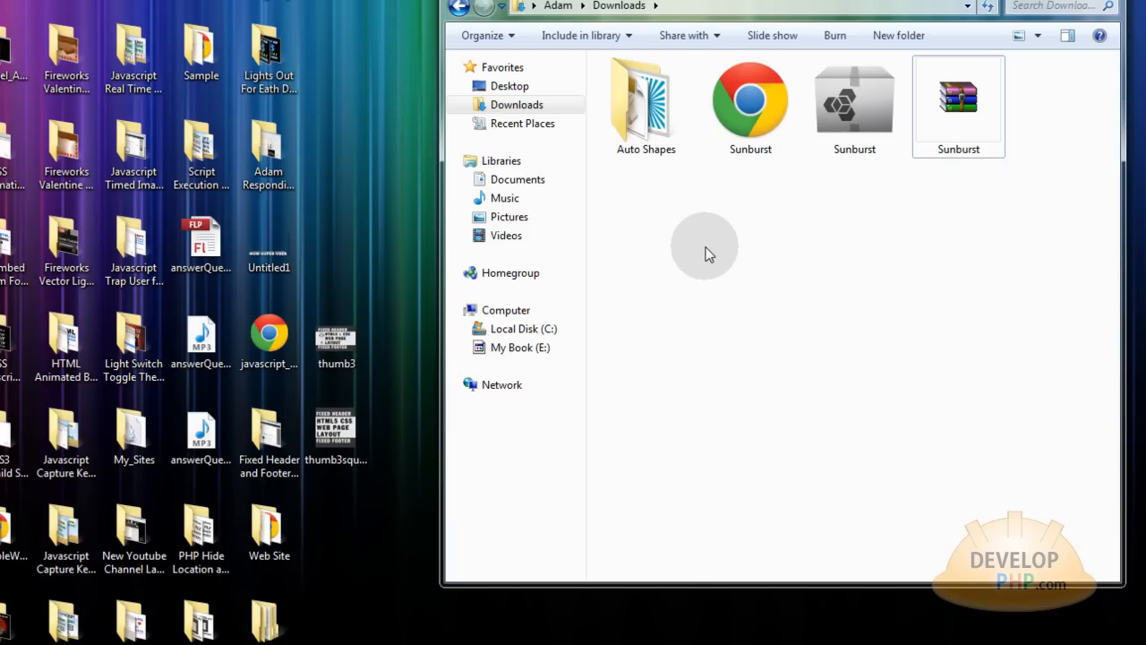
mouse_move(703, 240)
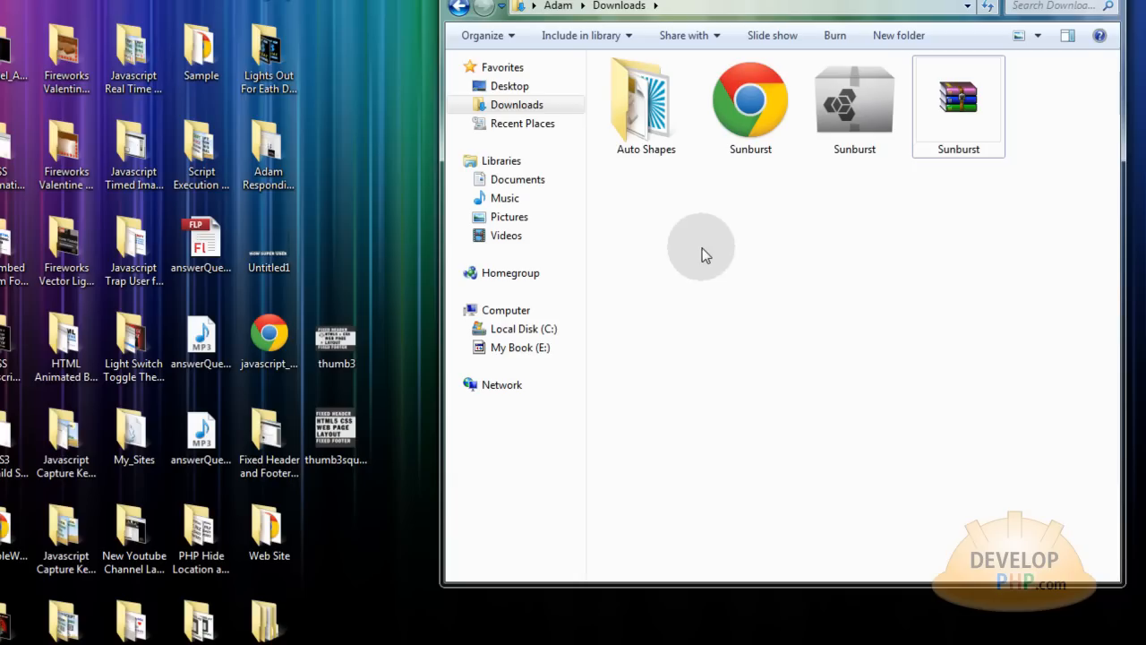
mouse_move(806, 301)
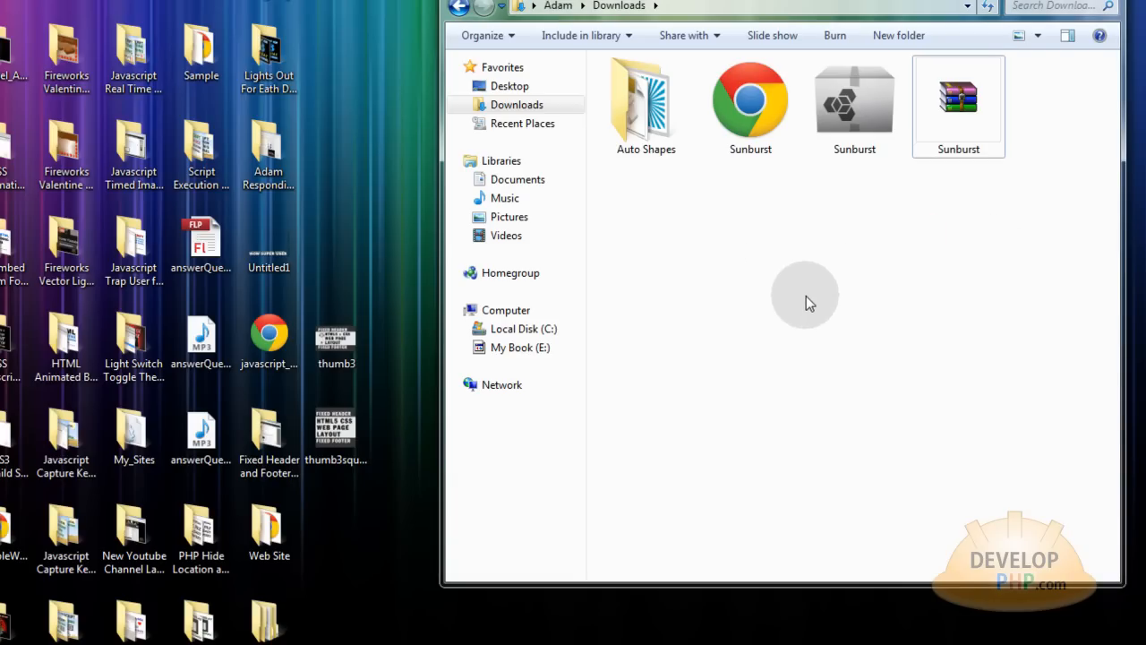
mouse_move(820, 272)
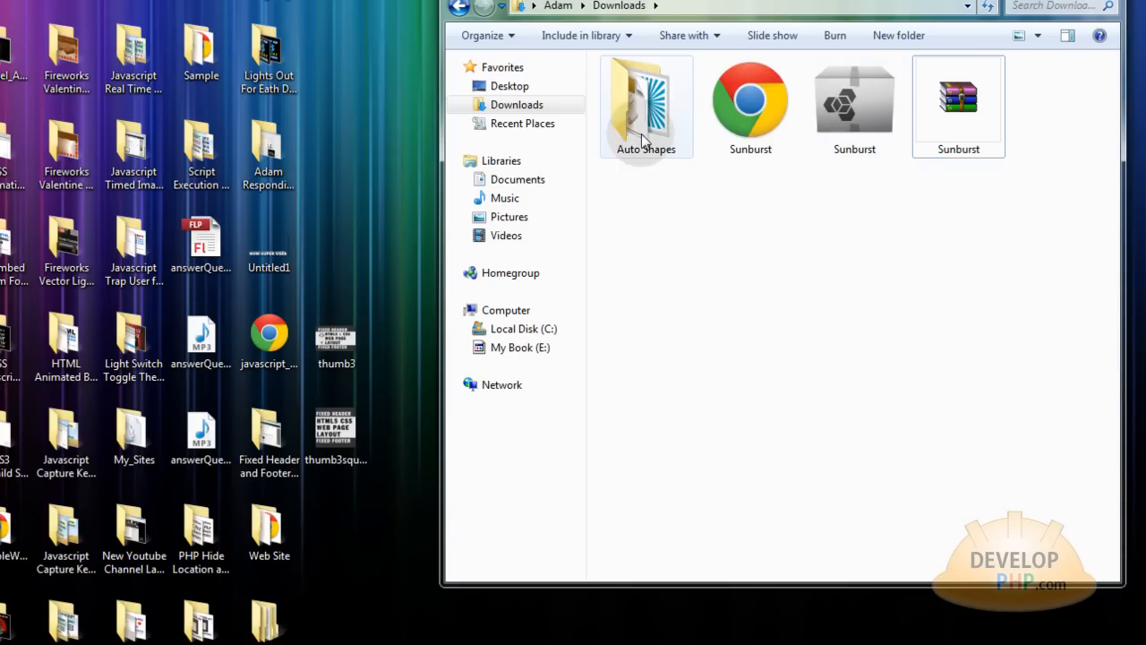
Step: Open the extracted Auto Shapes folder and copy the Sunburst GIF and JSF files
double_click(645, 106)
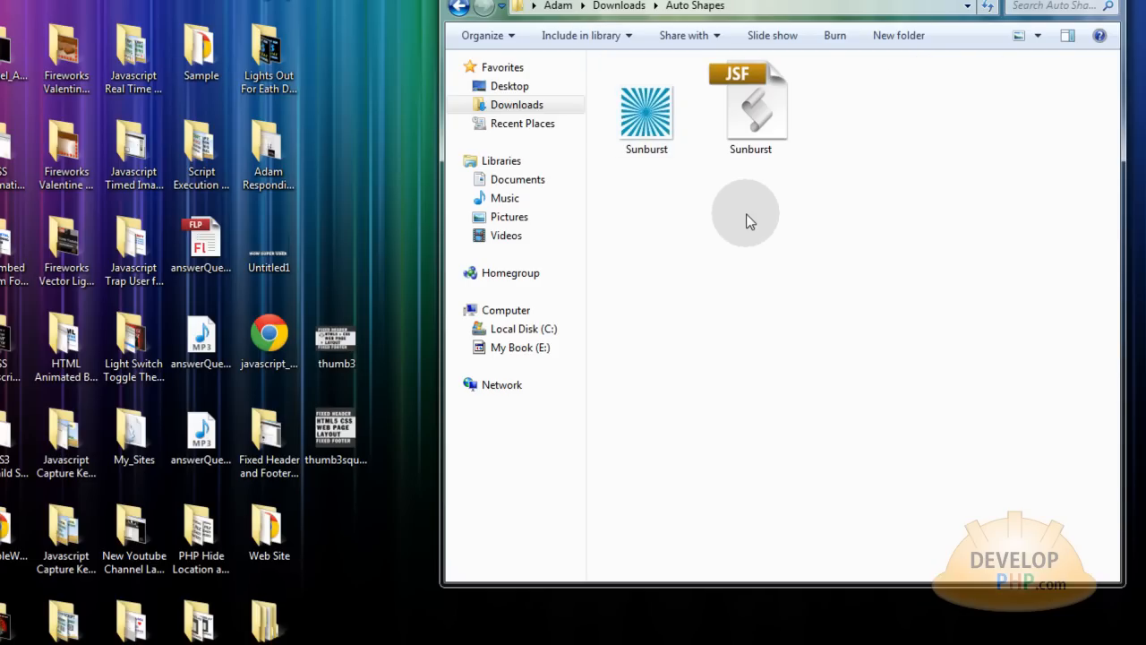
left_click(751, 106)
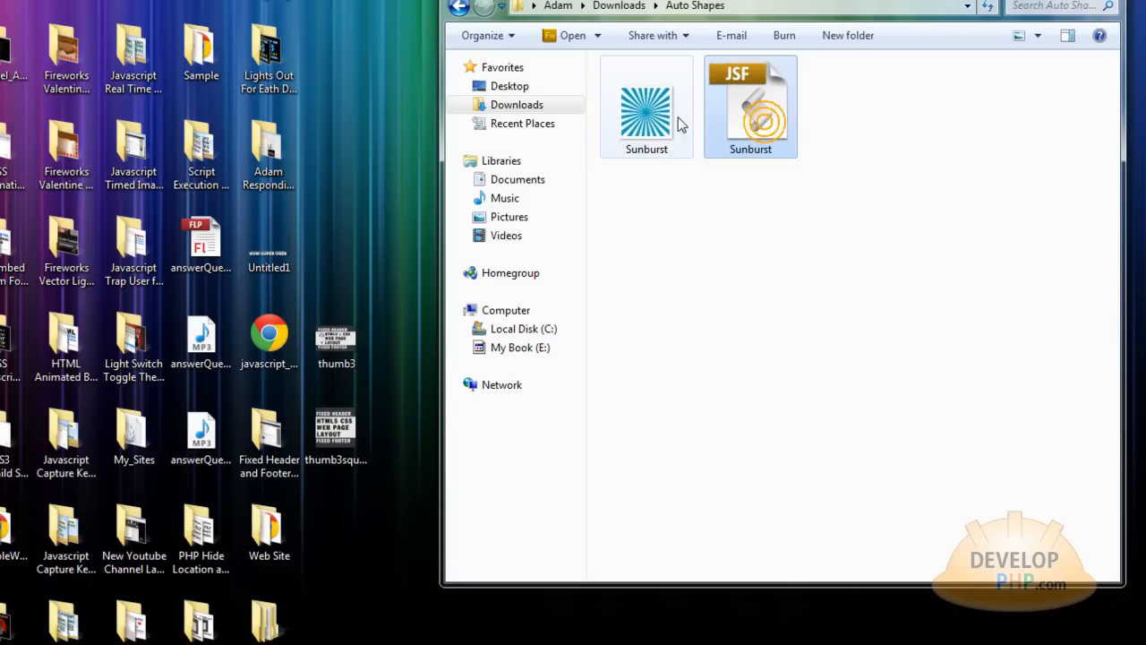
right_click(645, 107)
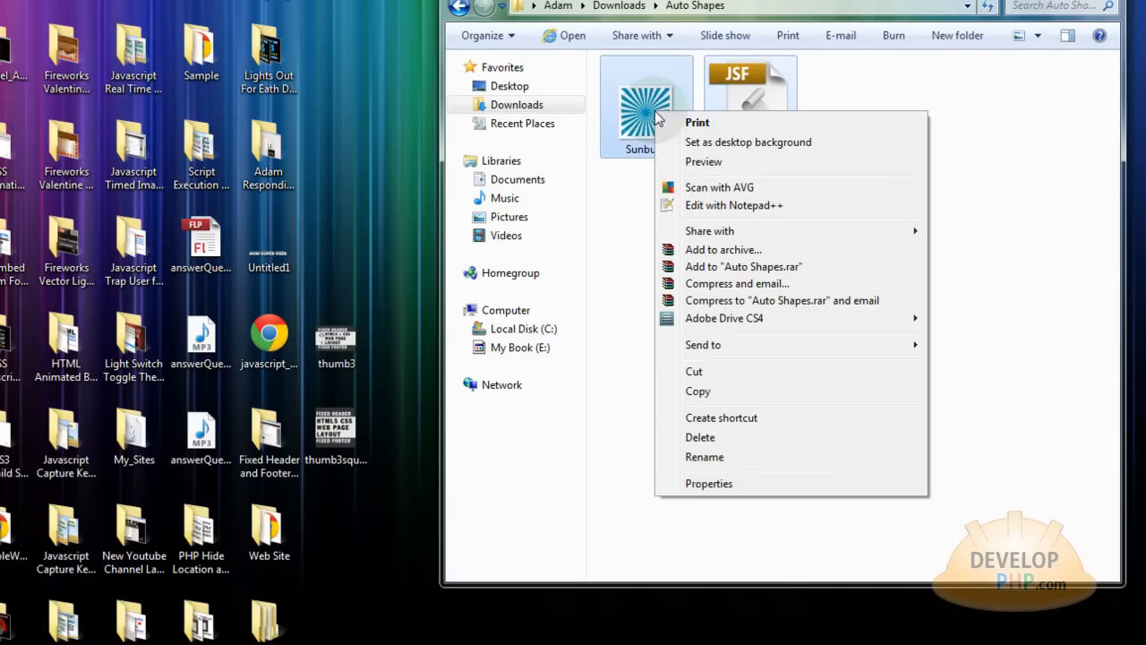
mouse_move(723, 390)
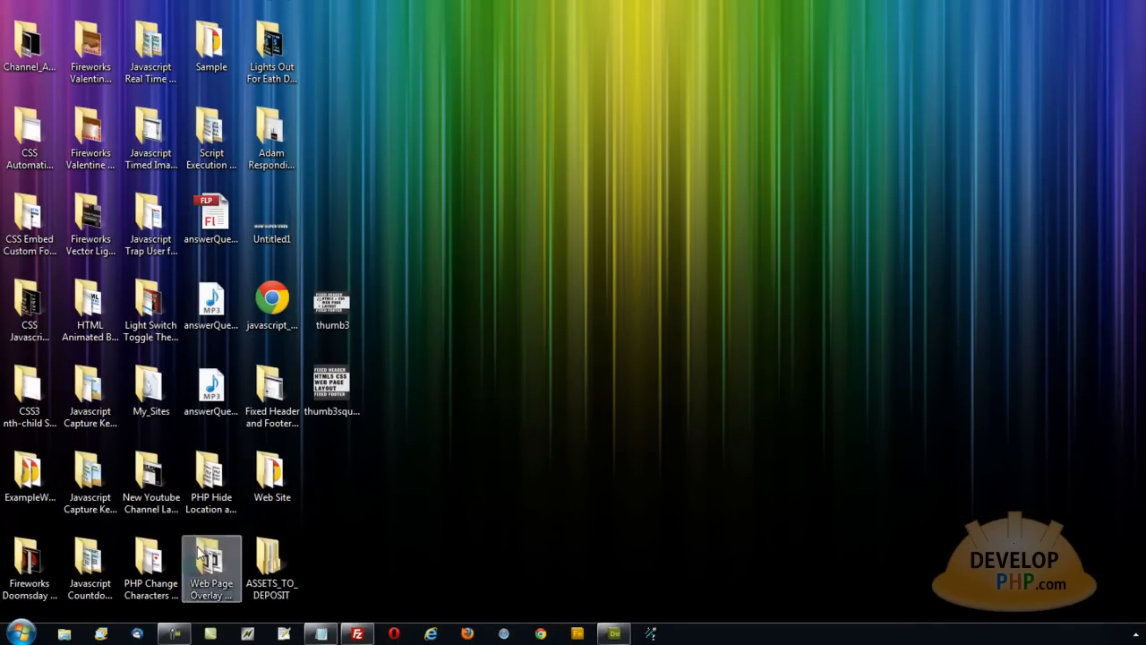
Step: Browse from the Start menu into C: > Program Files (x86) > Adobe
left_click(14, 634)
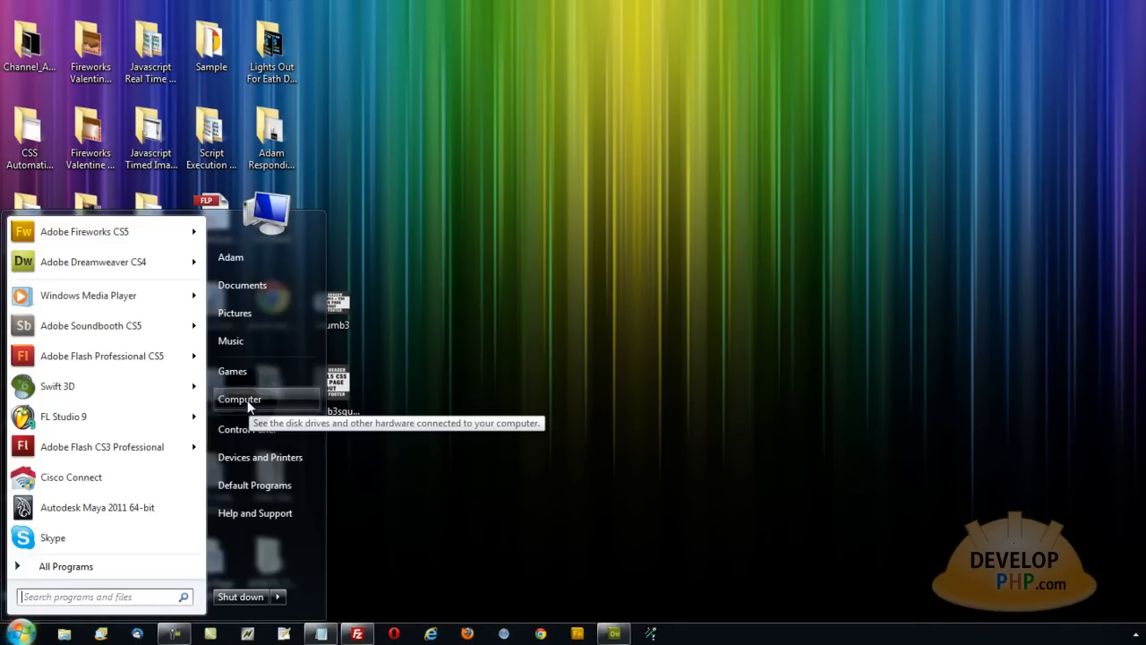
left_click(240, 397)
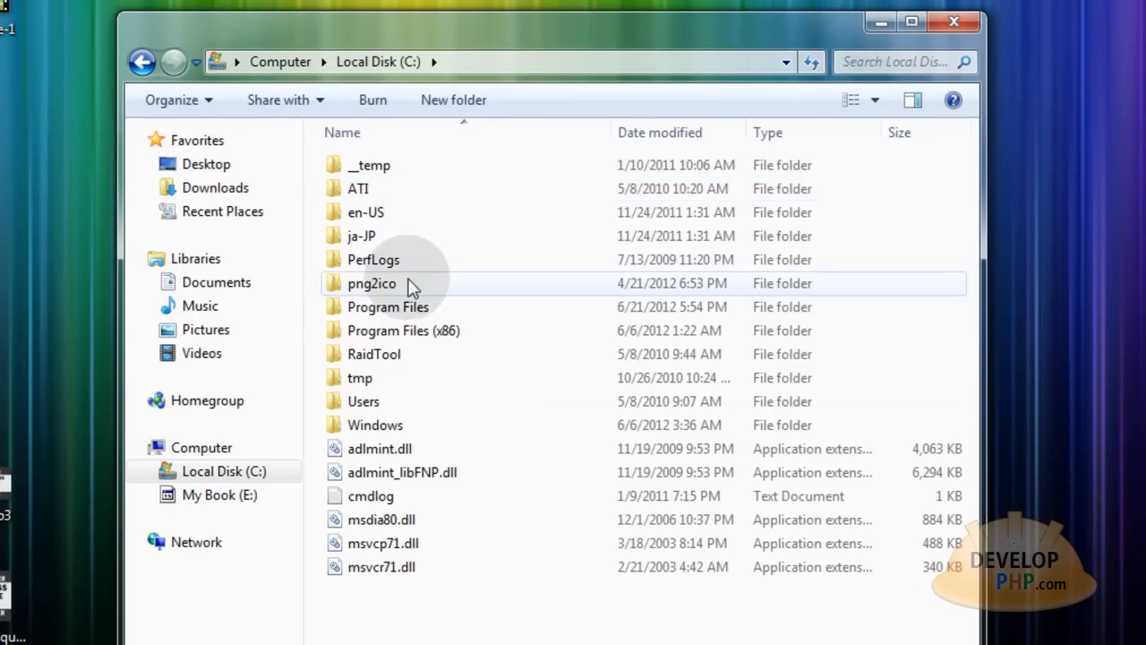
left_click(403, 330)
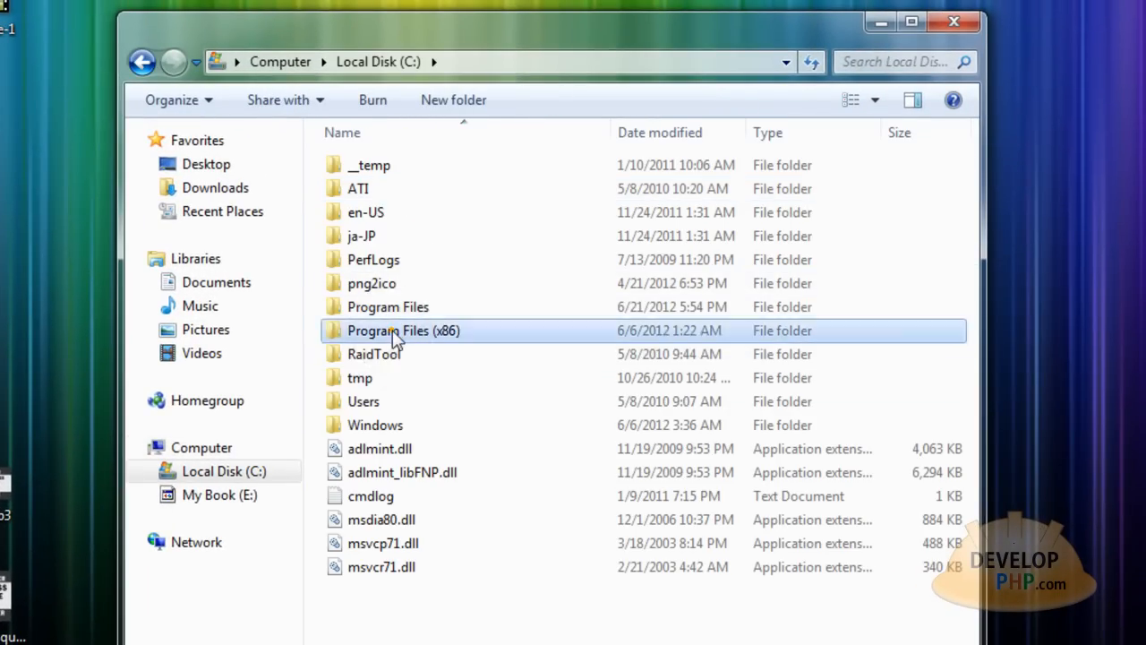
double_click(403, 329)
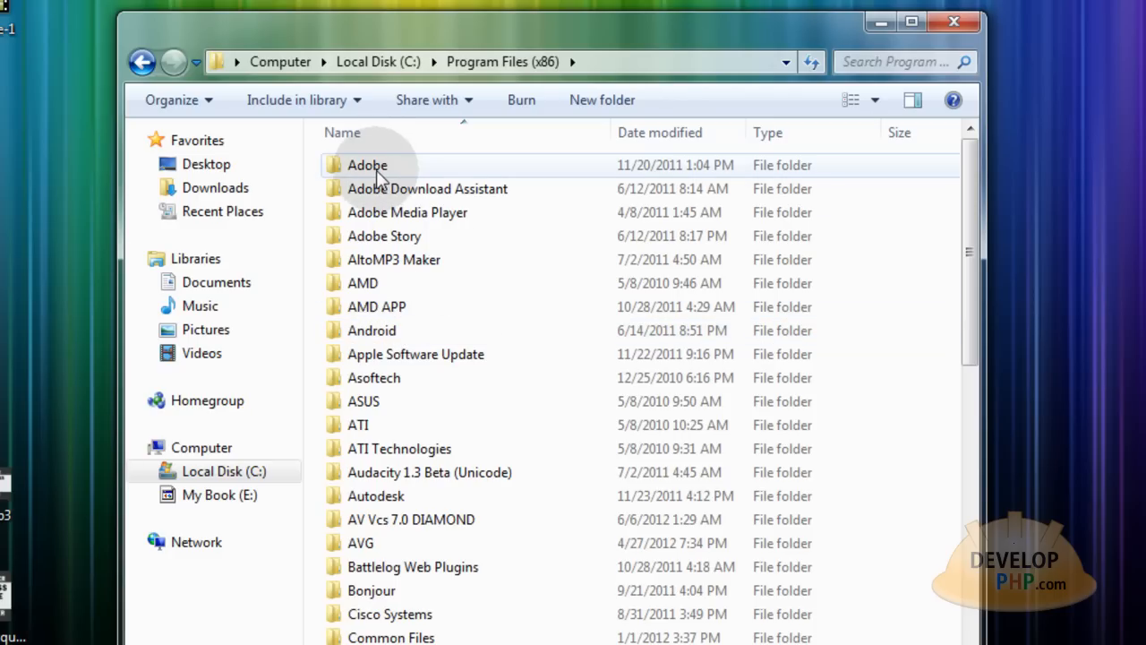
double_click(368, 165)
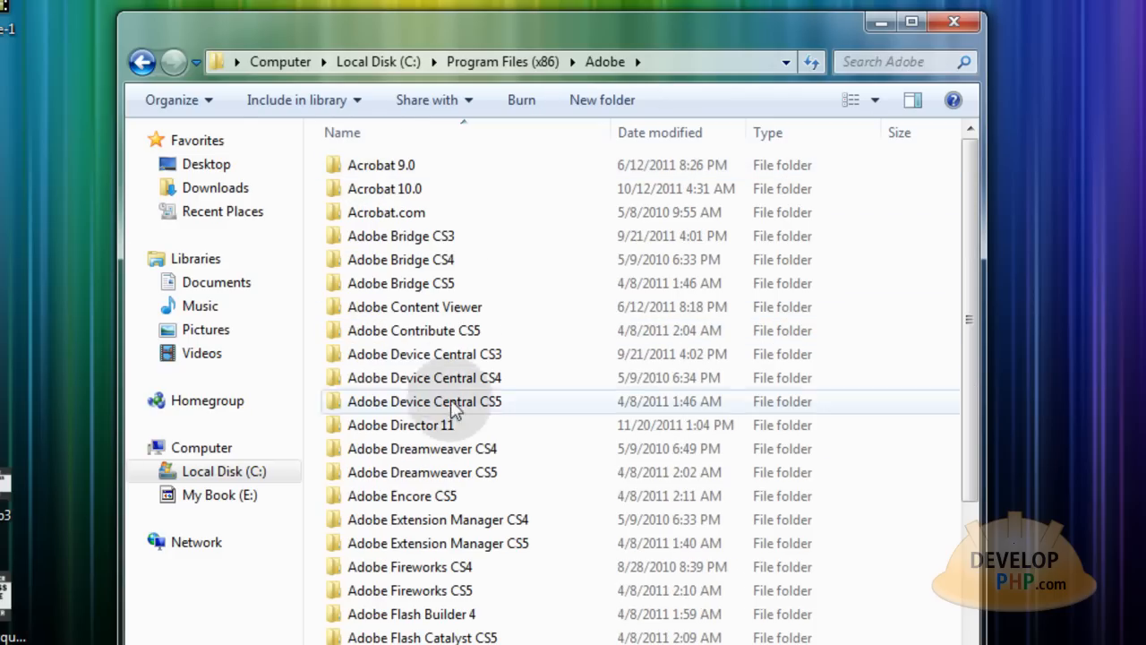
Step: Continue into Adobe Fireworks CS5 > Configuration > Auto Shapes
scroll("down", 3)
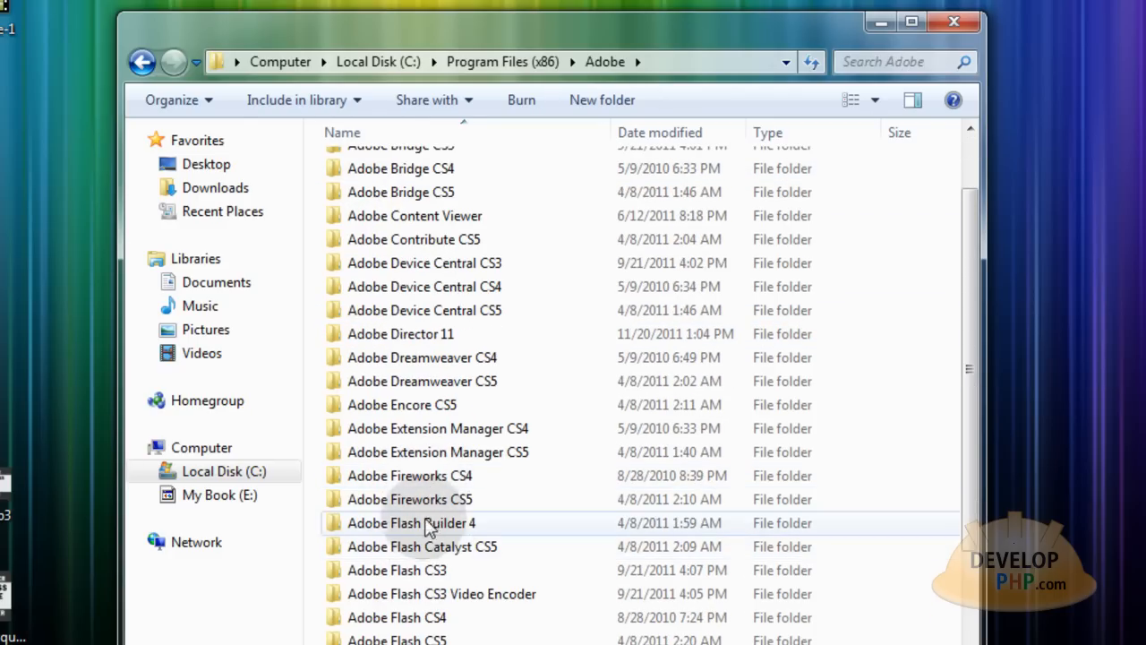
double_click(408, 498)
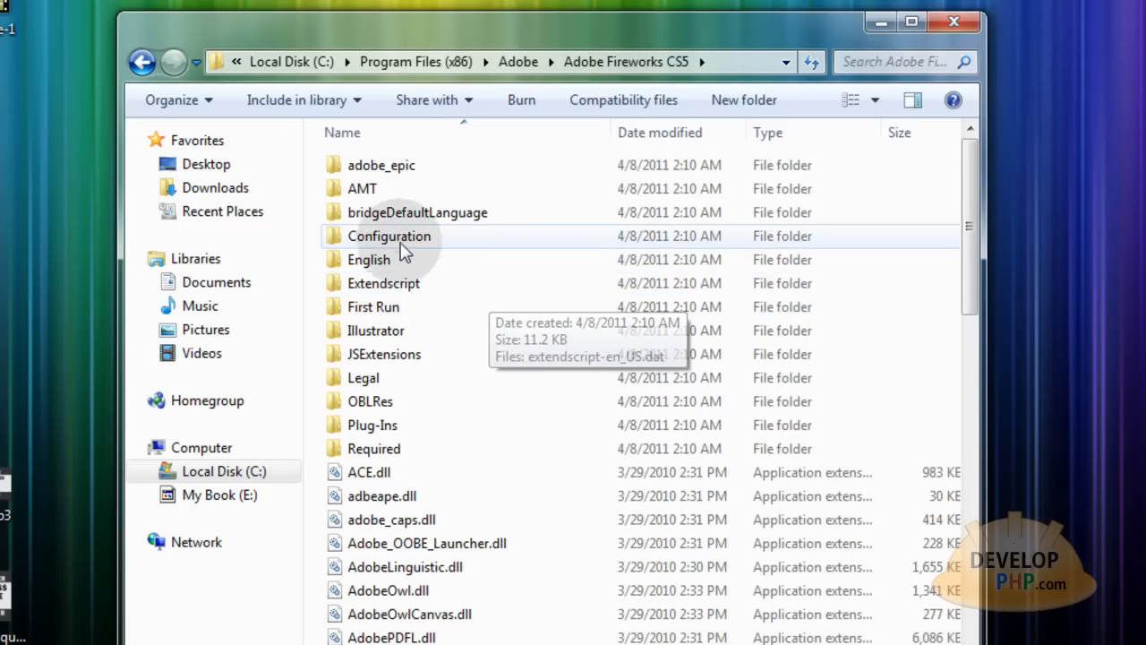
double_click(389, 236)
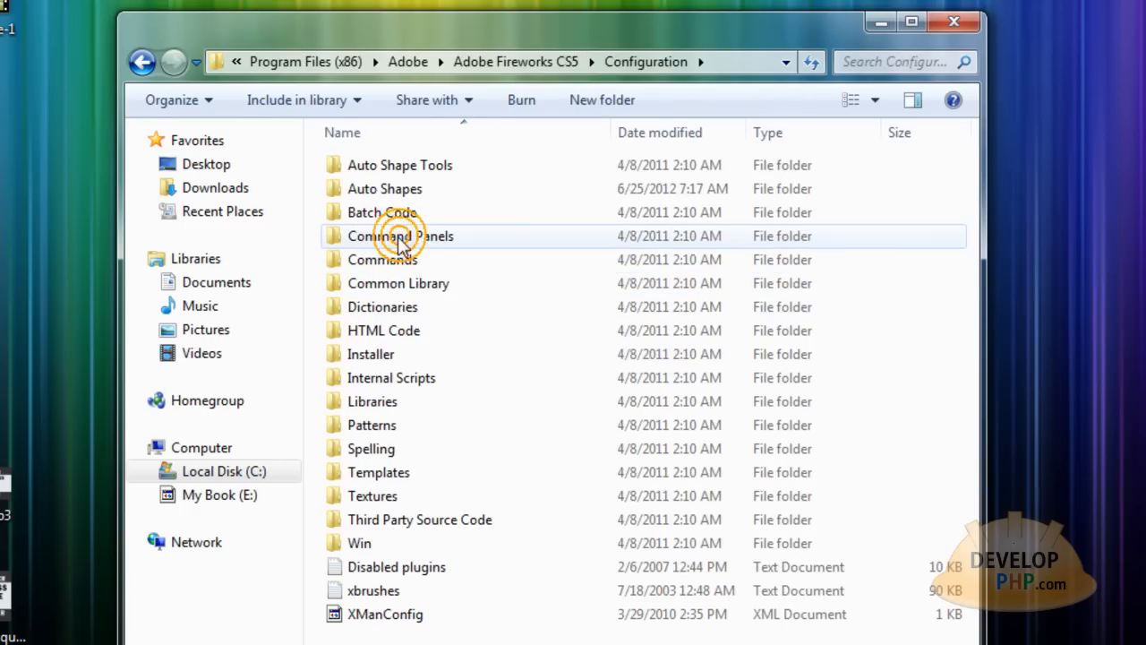
left_click(385, 188)
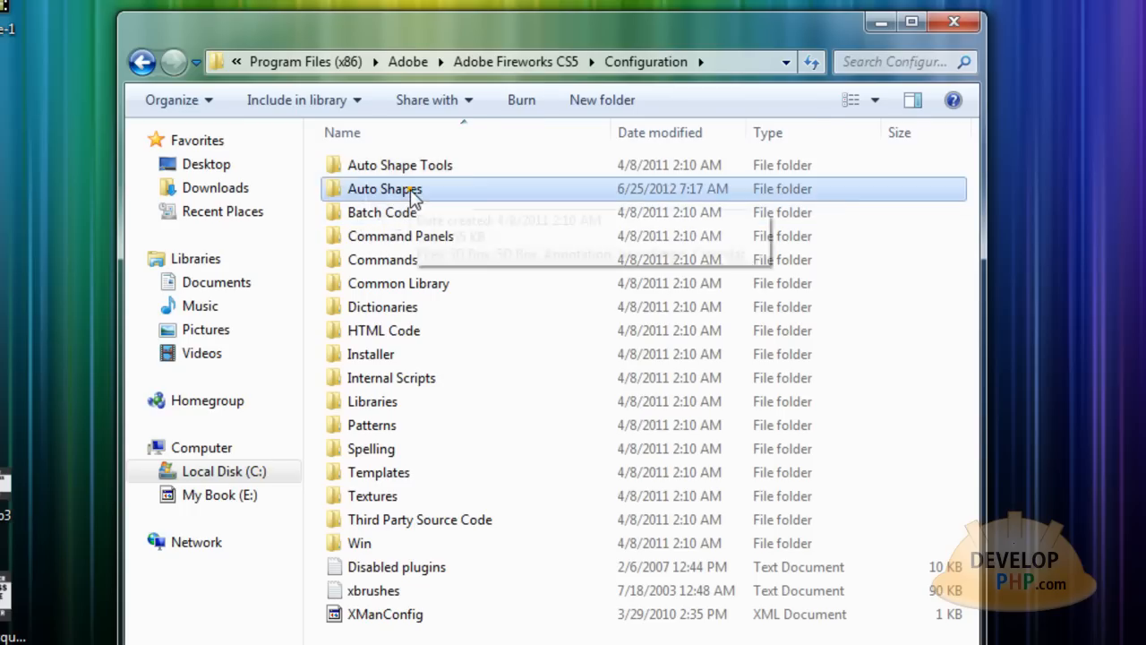
double_click(383, 189)
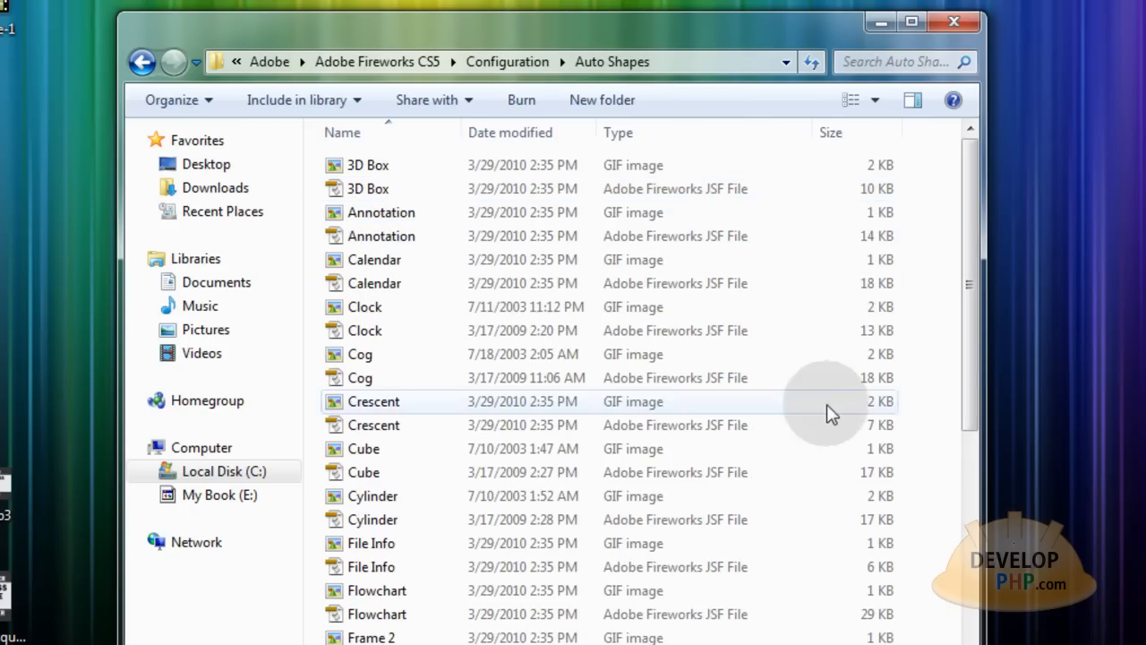
Step: Paste the Sunburst GIF and JSF files here, granting administrator permission, and check they appear
right_click(932, 371)
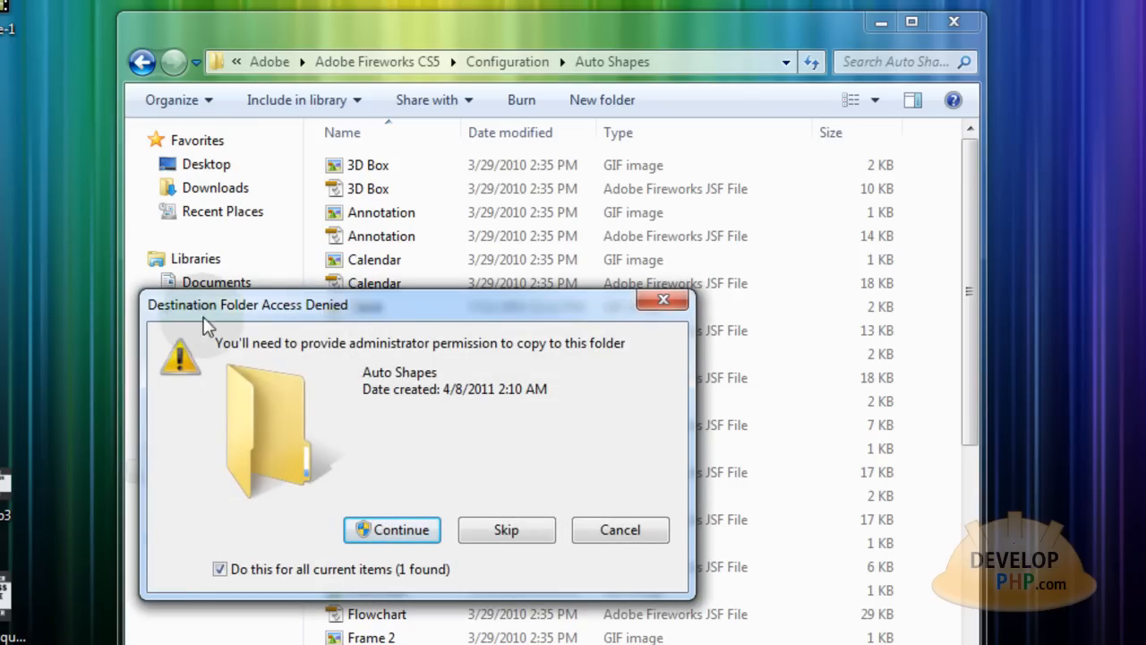
mouse_move(297, 341)
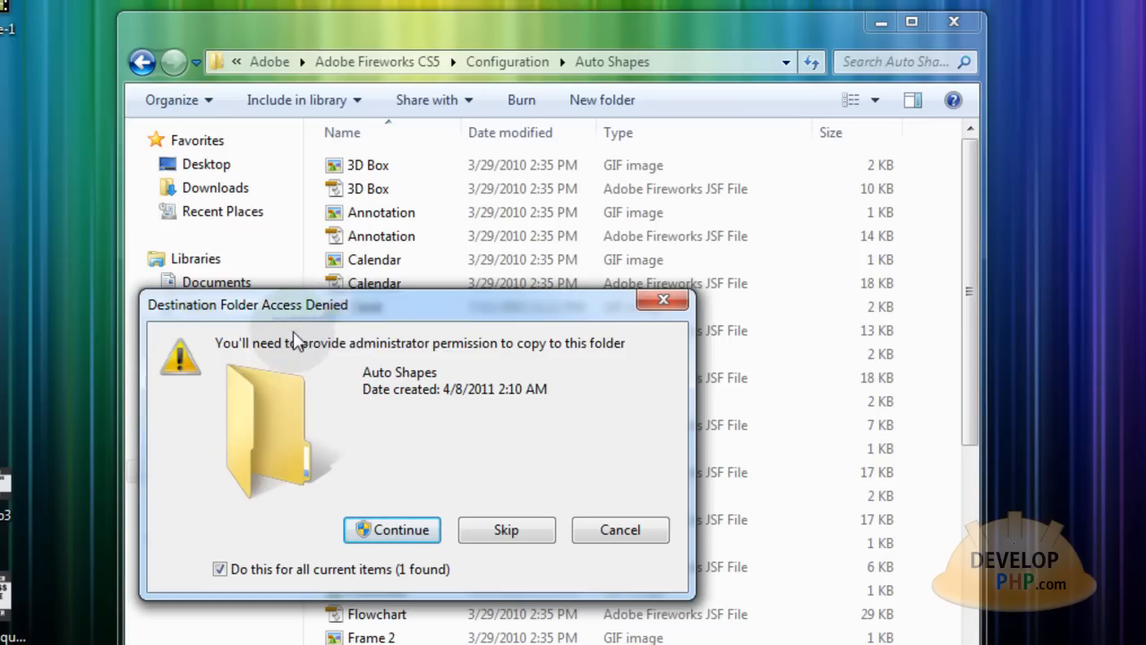
mouse_move(576, 371)
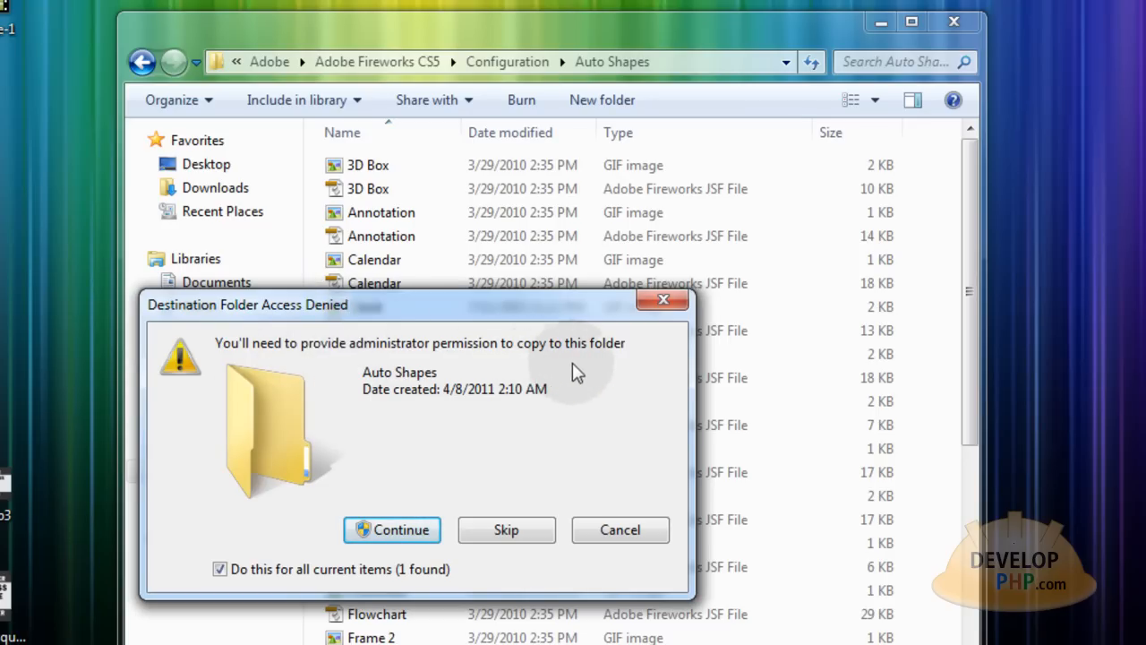
left_click(390, 530)
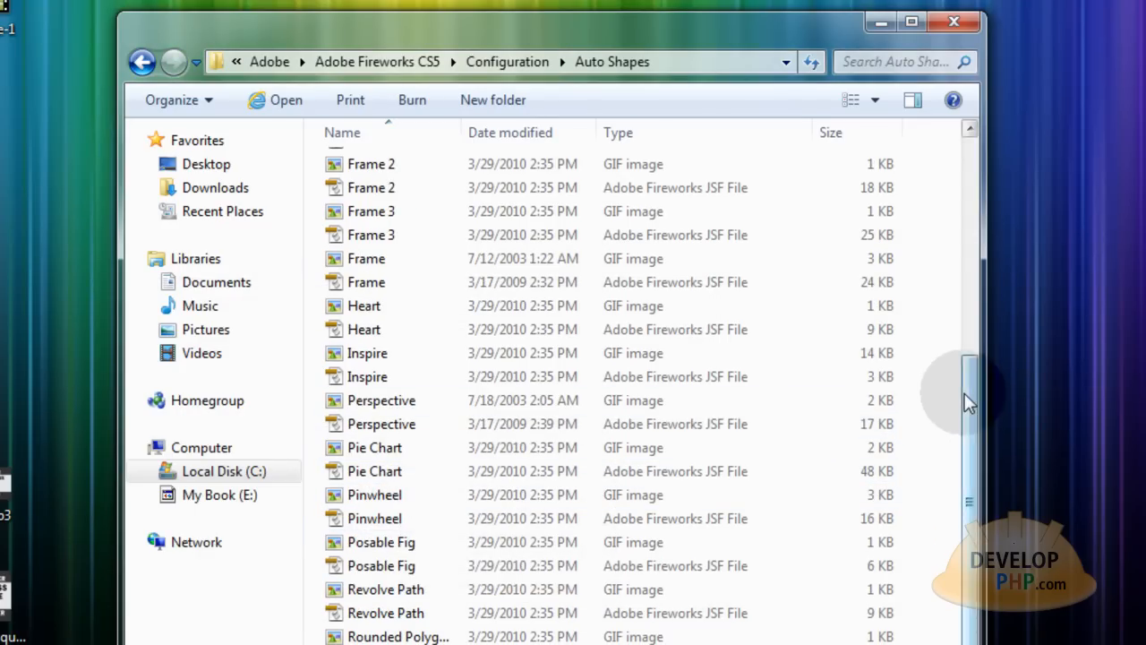
scroll("down", 3)
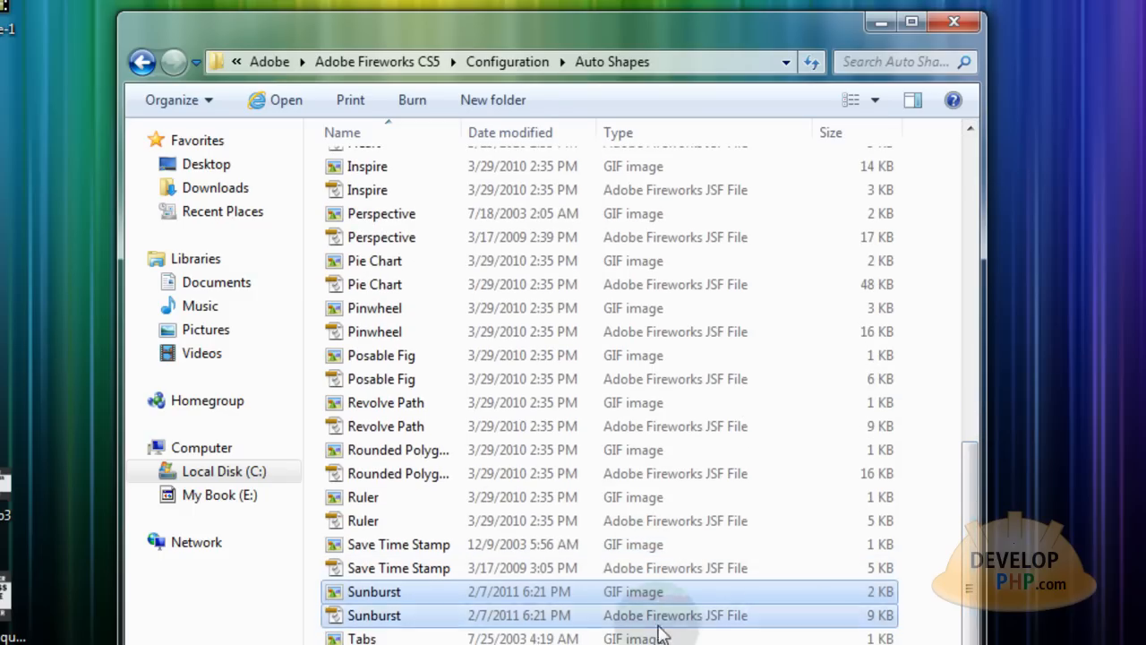
scroll("up", 3)
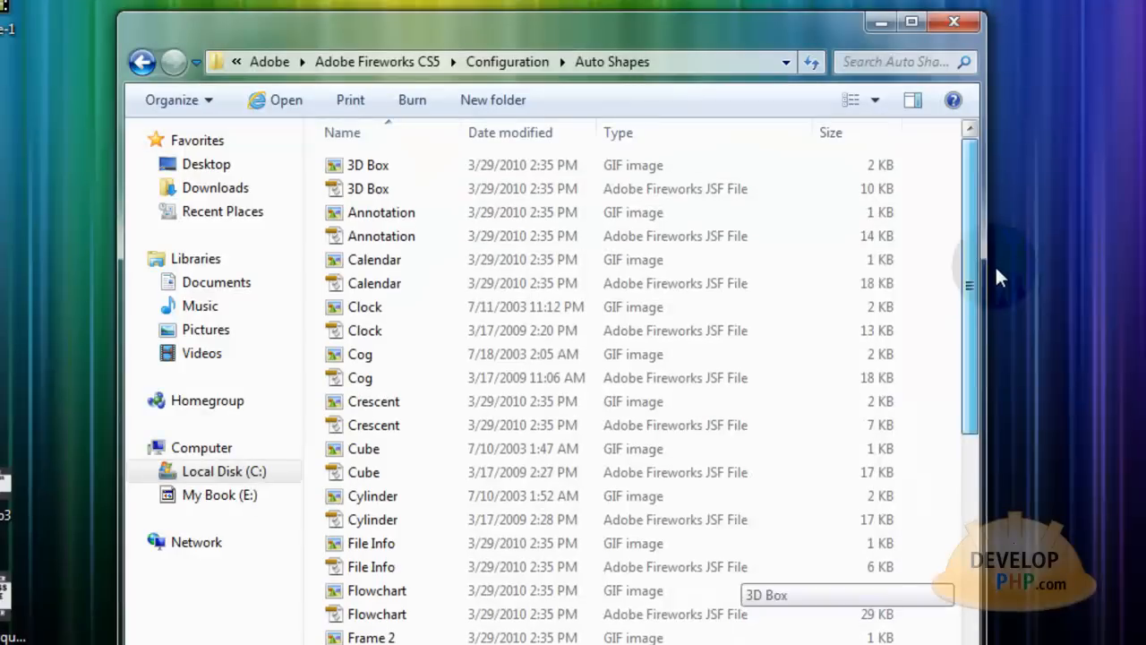
mouse_move(480, 151)
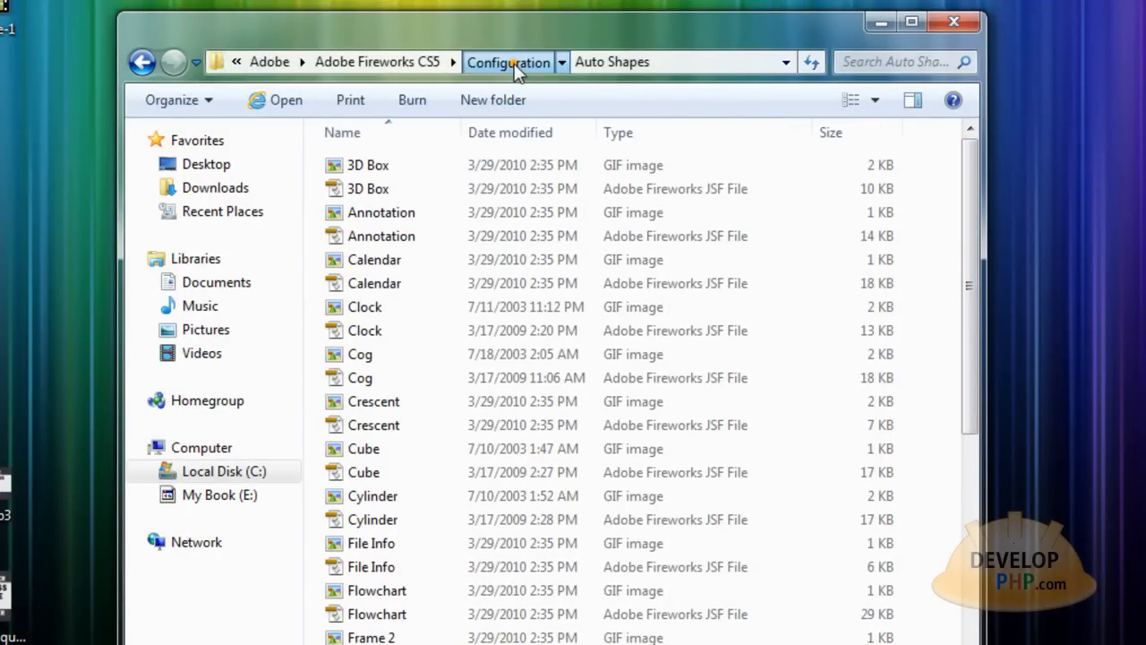
Step: Go up to Configuration, look inside the Textures folder, and return to Configuration
left_click(509, 61)
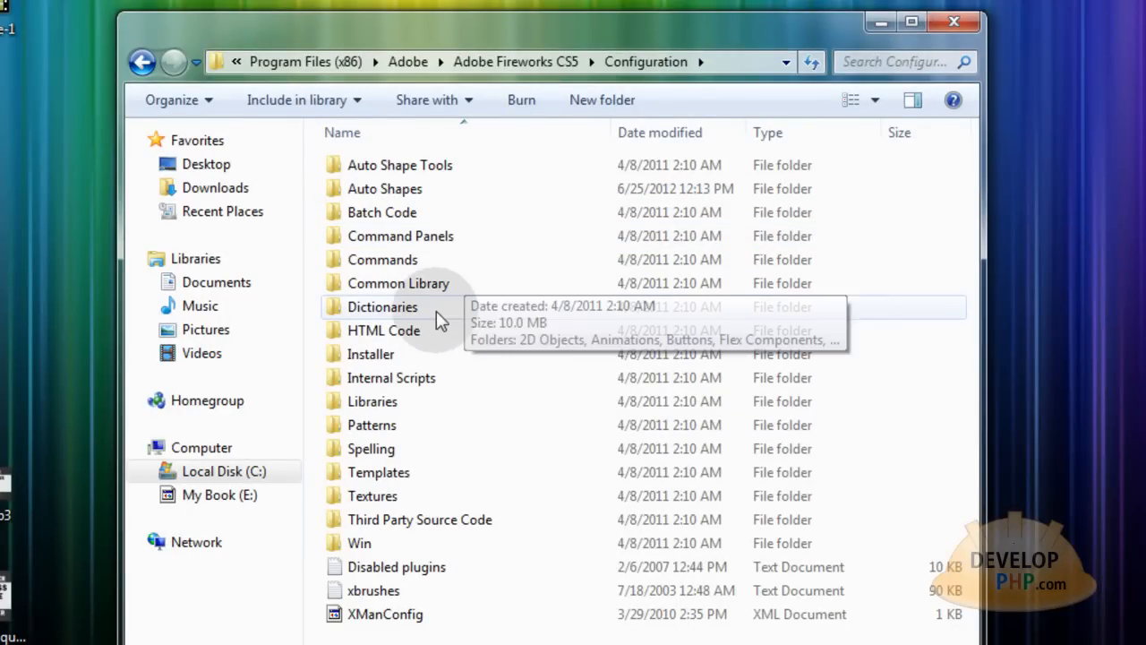
double_click(373, 425)
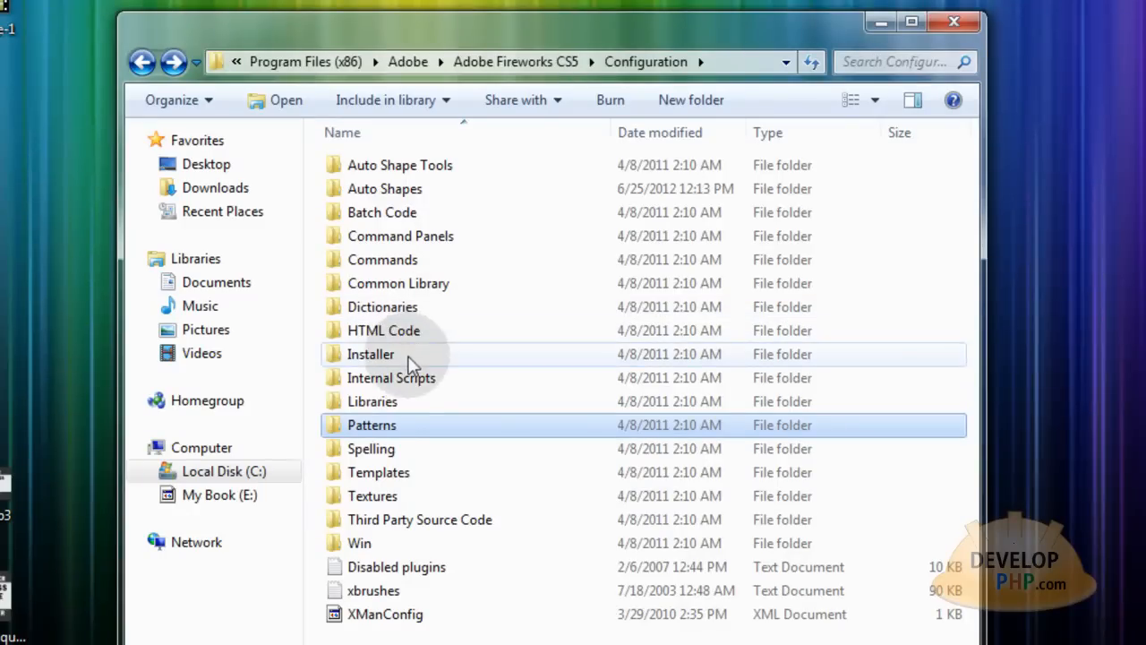
double_click(372, 494)
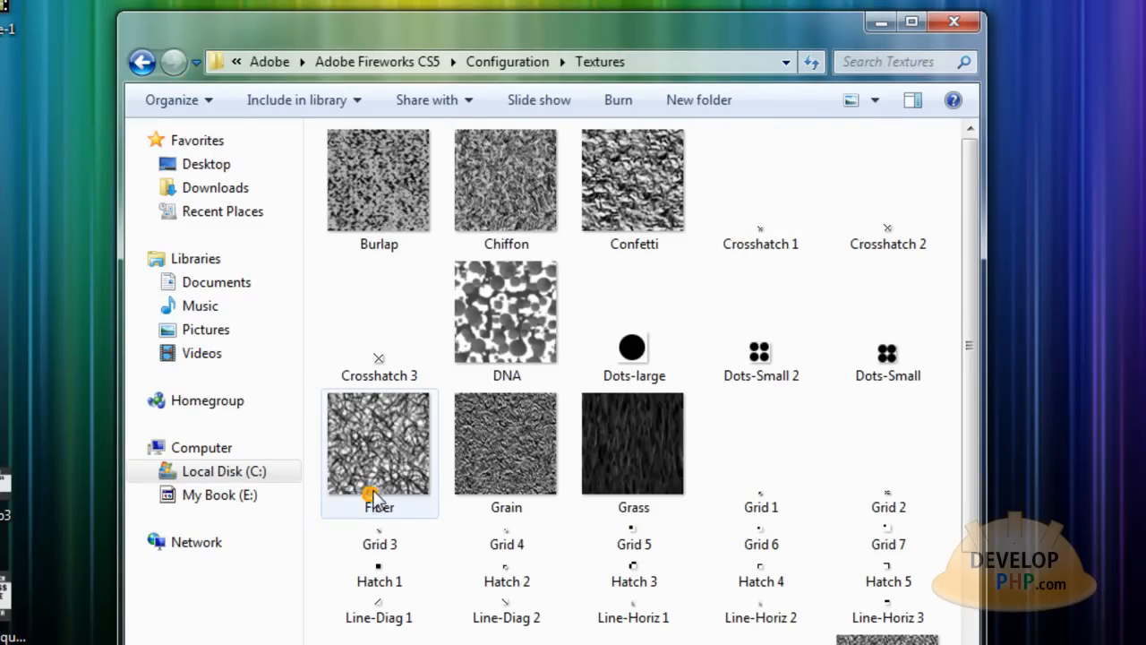
left_click(143, 61)
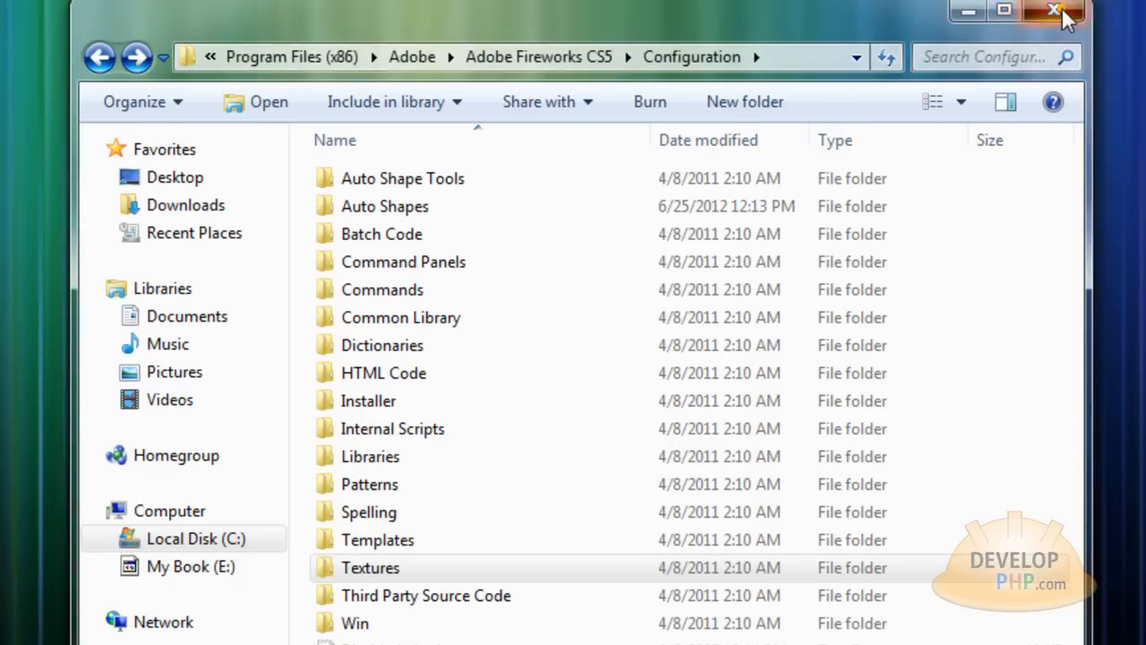
Step: Close Explorer, relaunch Fireworks and create a new transparent 800 by 500 PNG document
left_click(1073, 11)
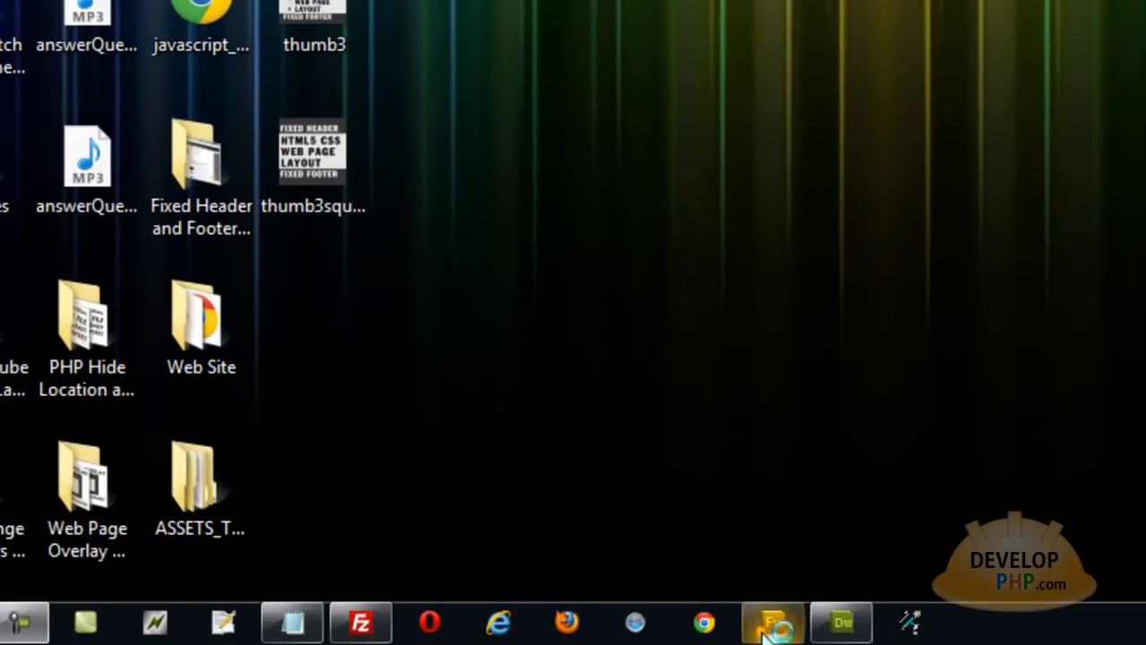
left_click(773, 621)
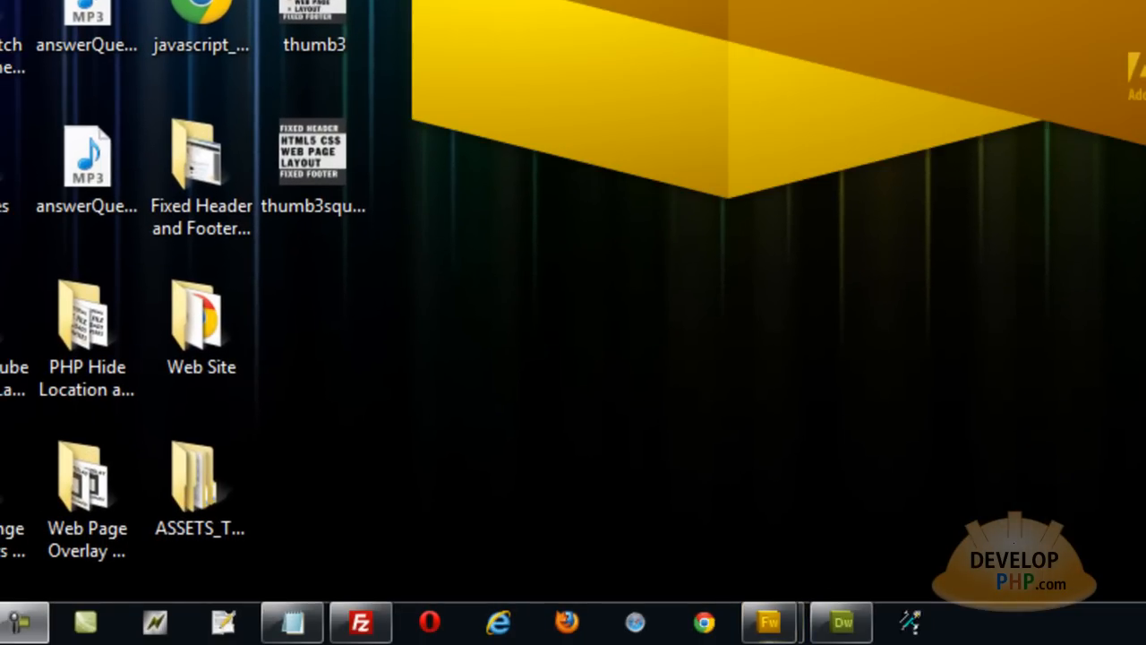
left_click(769, 622)
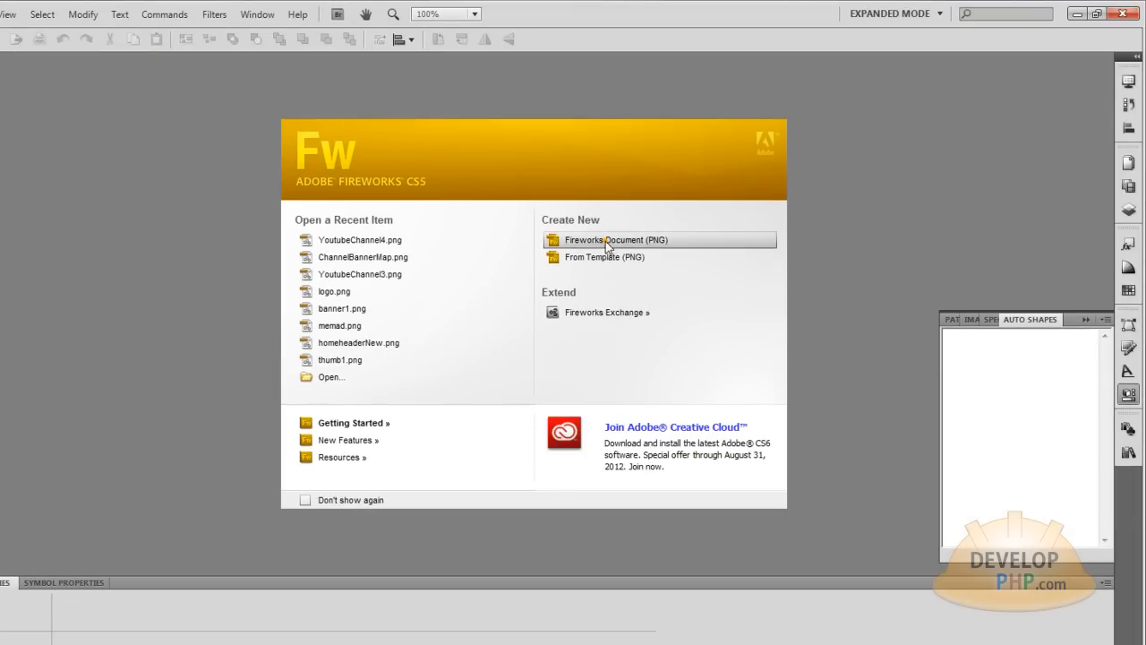
left_click(616, 240)
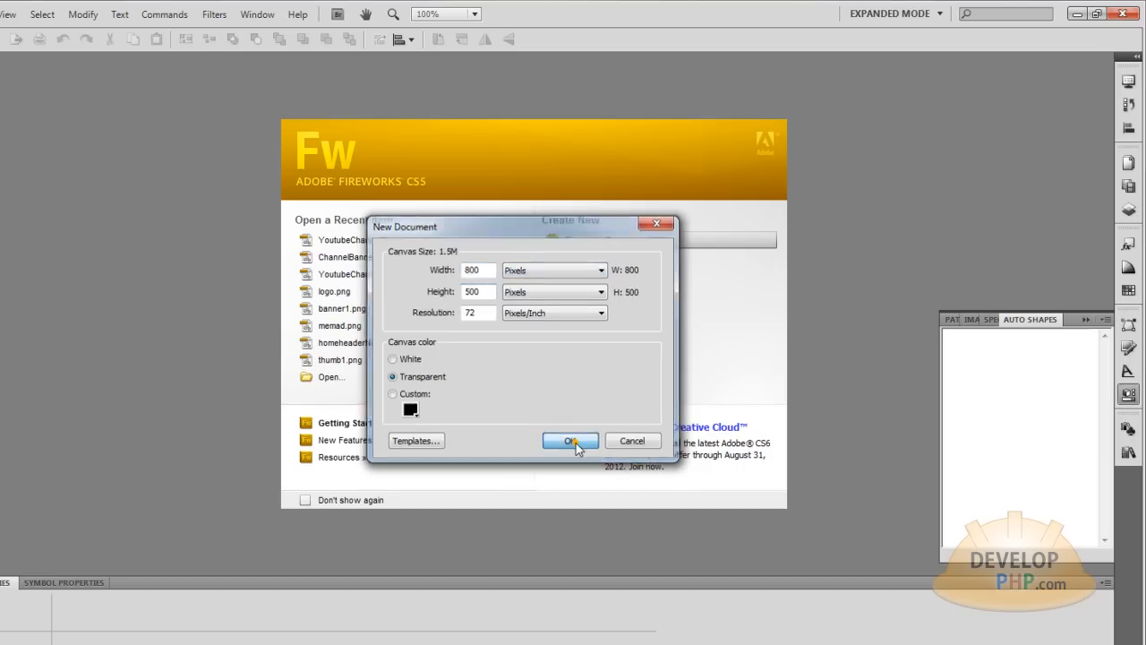
left_click(570, 441)
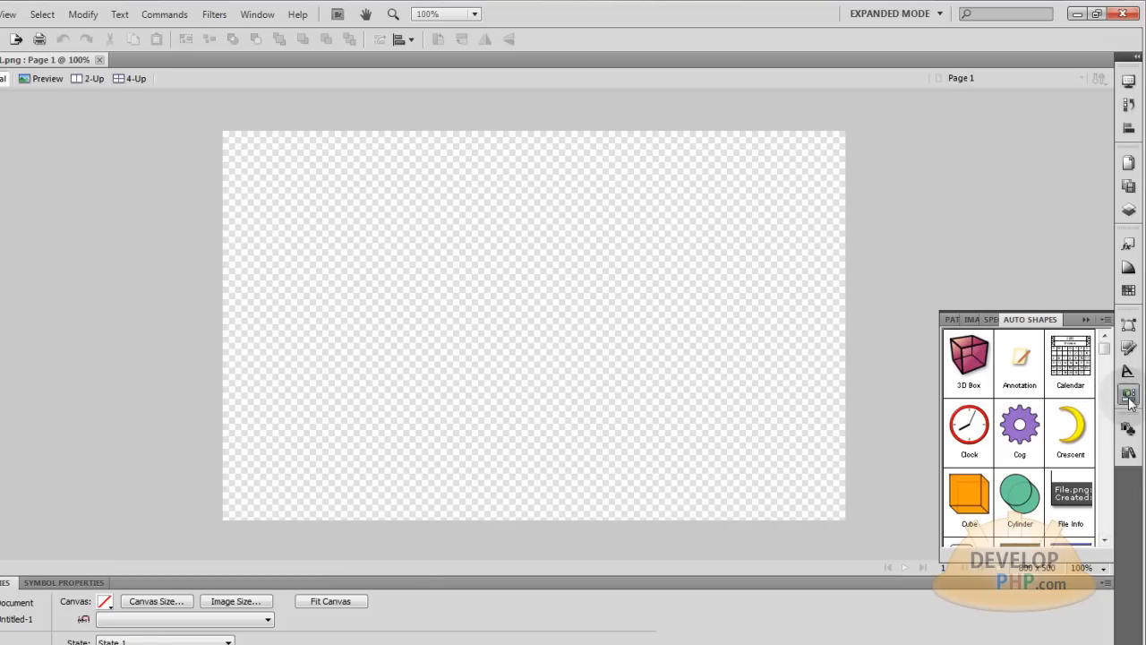
Step: Scroll the Auto Shapes panel to find Sunburst, then collapse the panel
left_click(1128, 394)
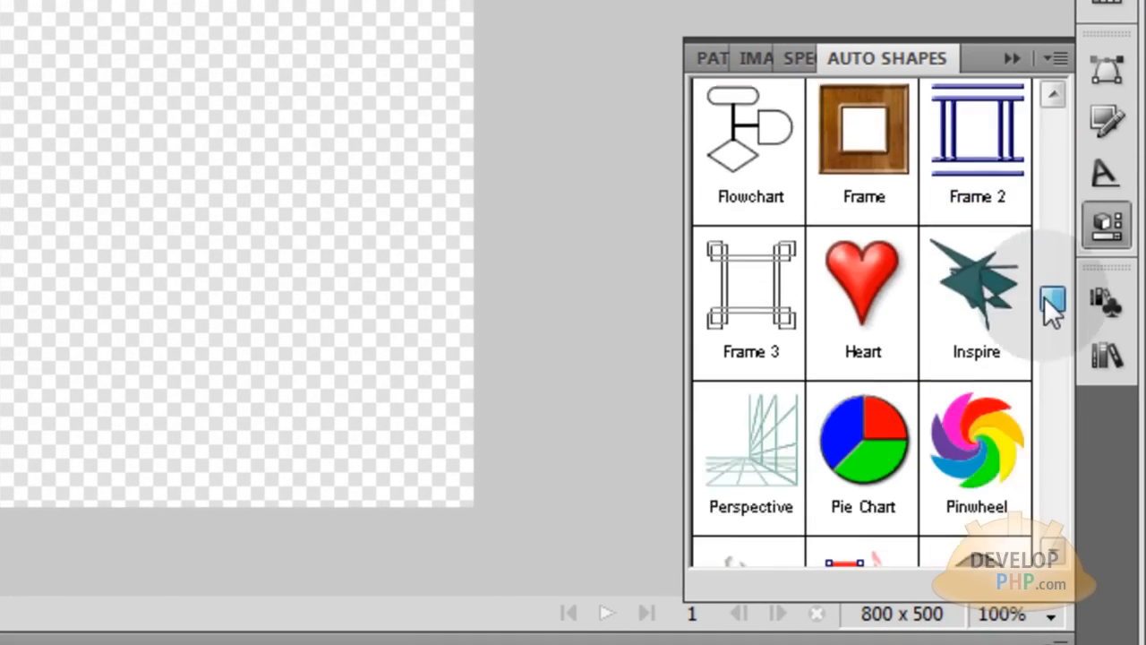
scroll("down", 3)
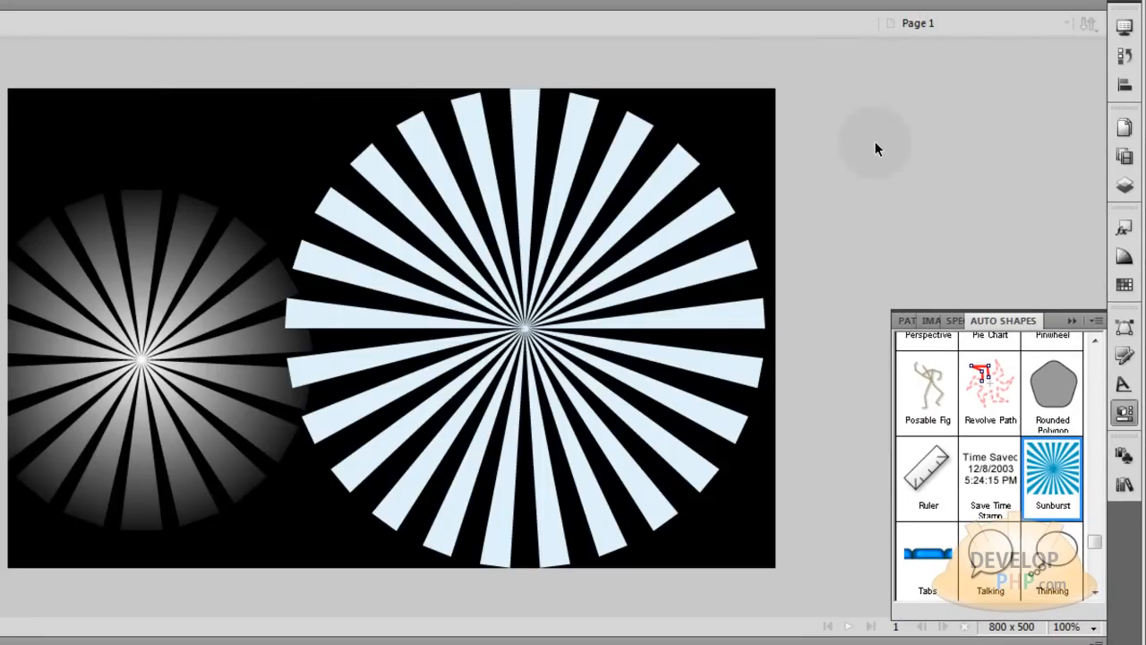
mouse_move(1125, 414)
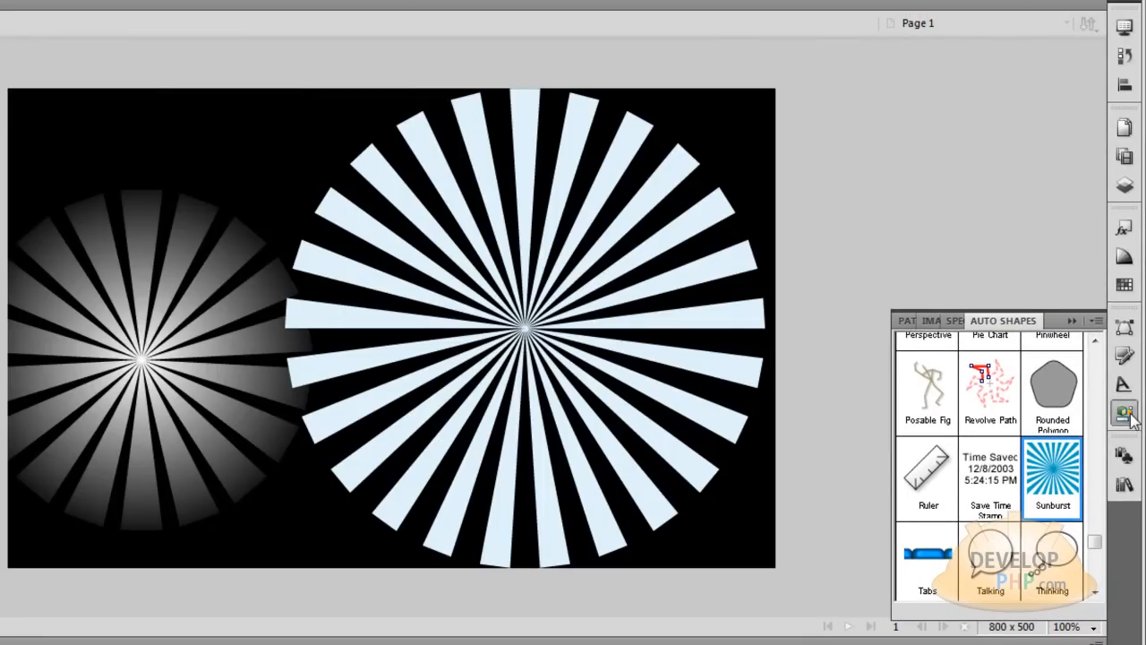
left_click(1125, 412)
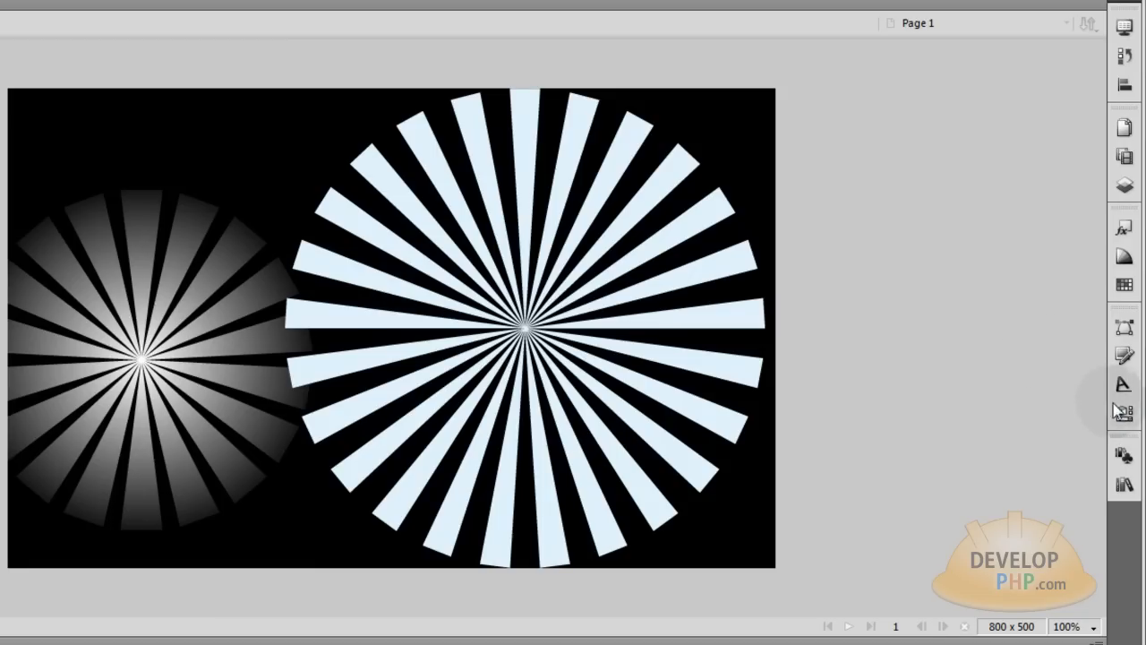
left_click(1125, 412)
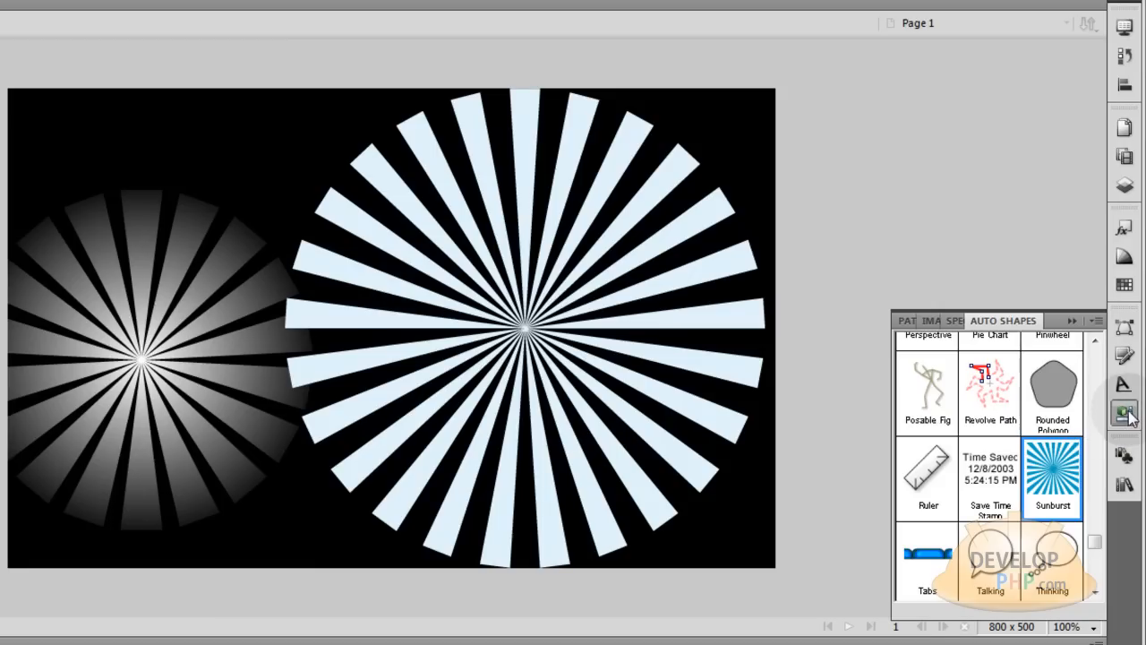
left_click(1125, 411)
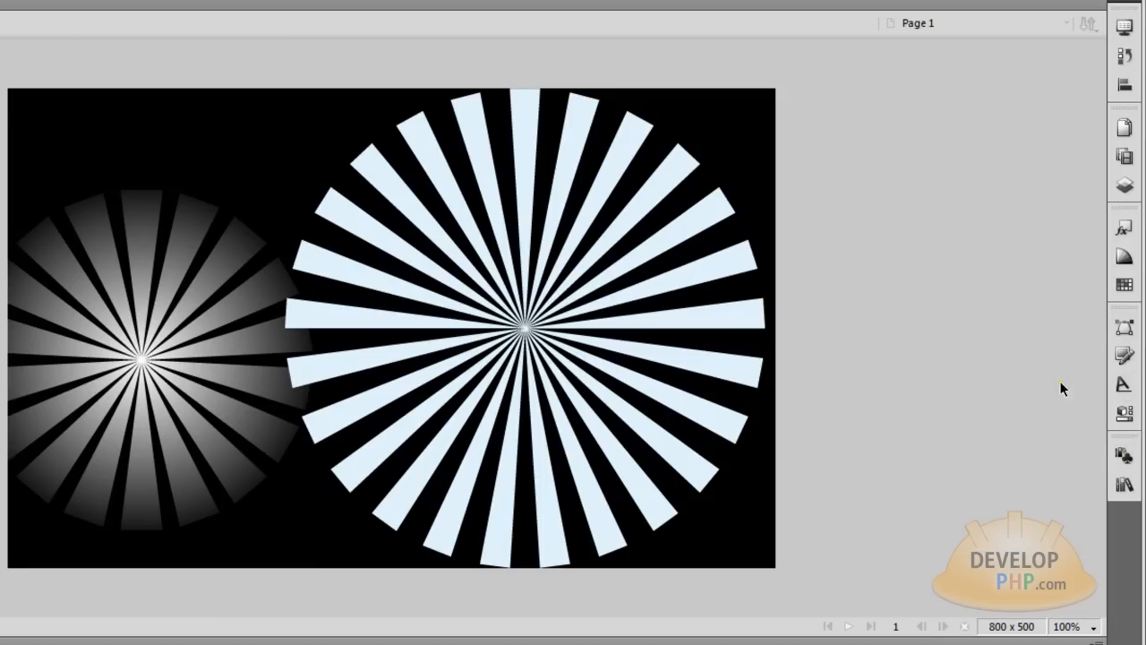